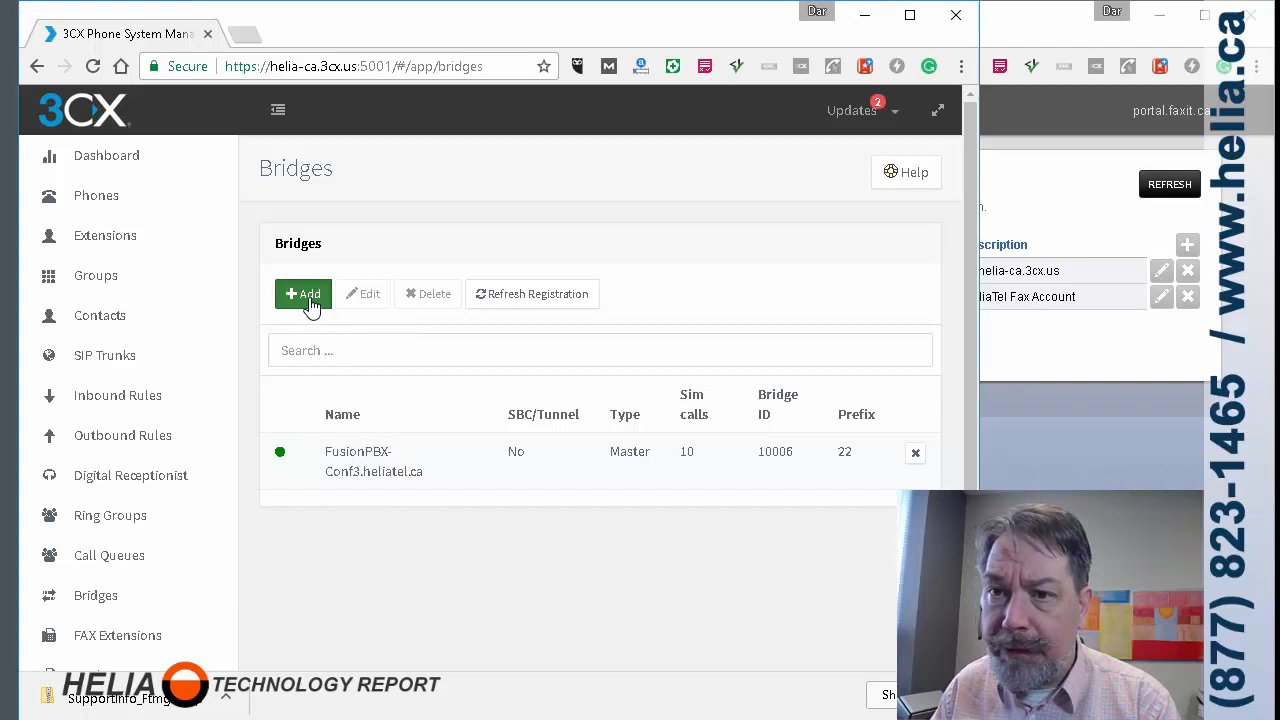
# - Show the Add master / Add slave choices on the Bridges page
pyautogui.click(304, 292)
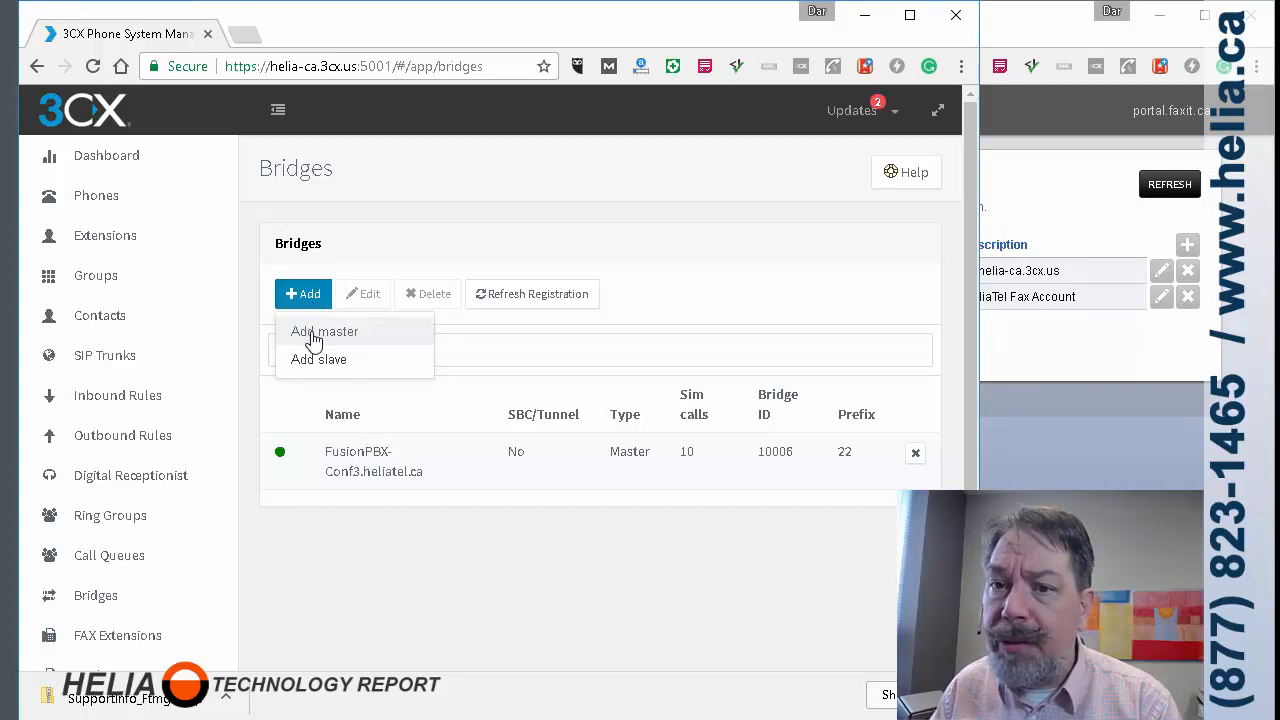
pyautogui.moveTo(330, 340)
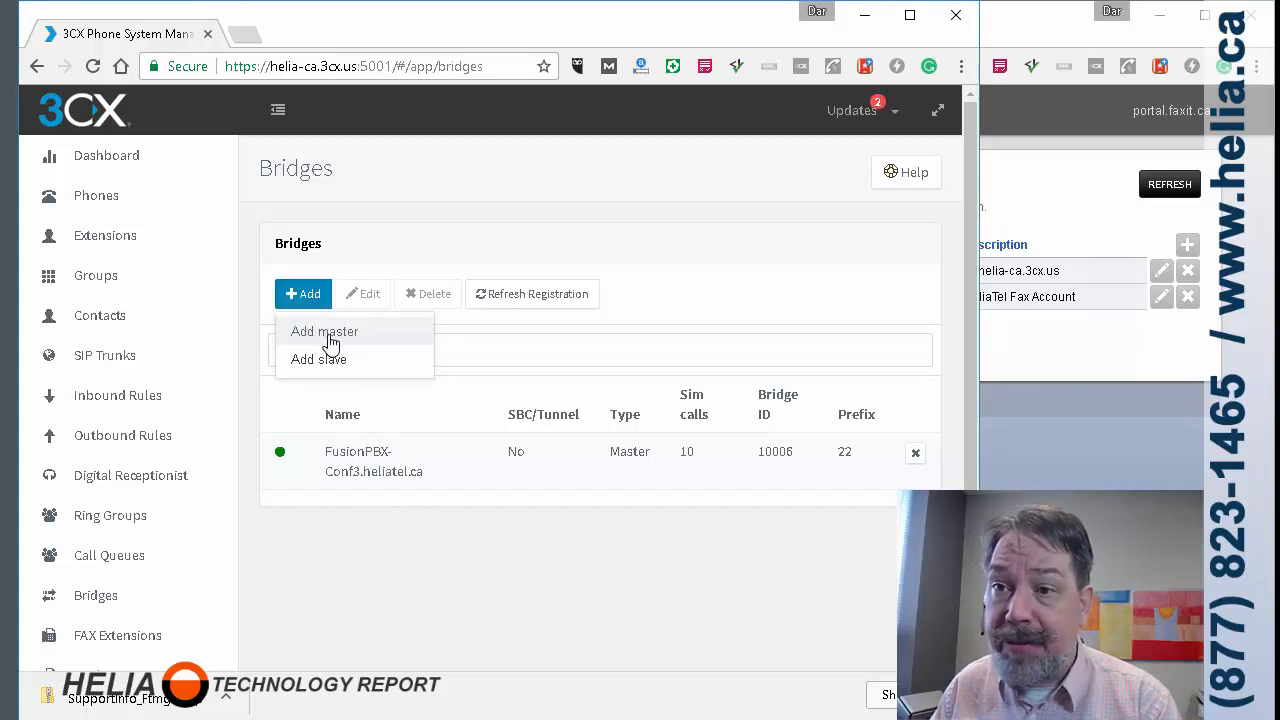
pyautogui.moveTo(424, 180)
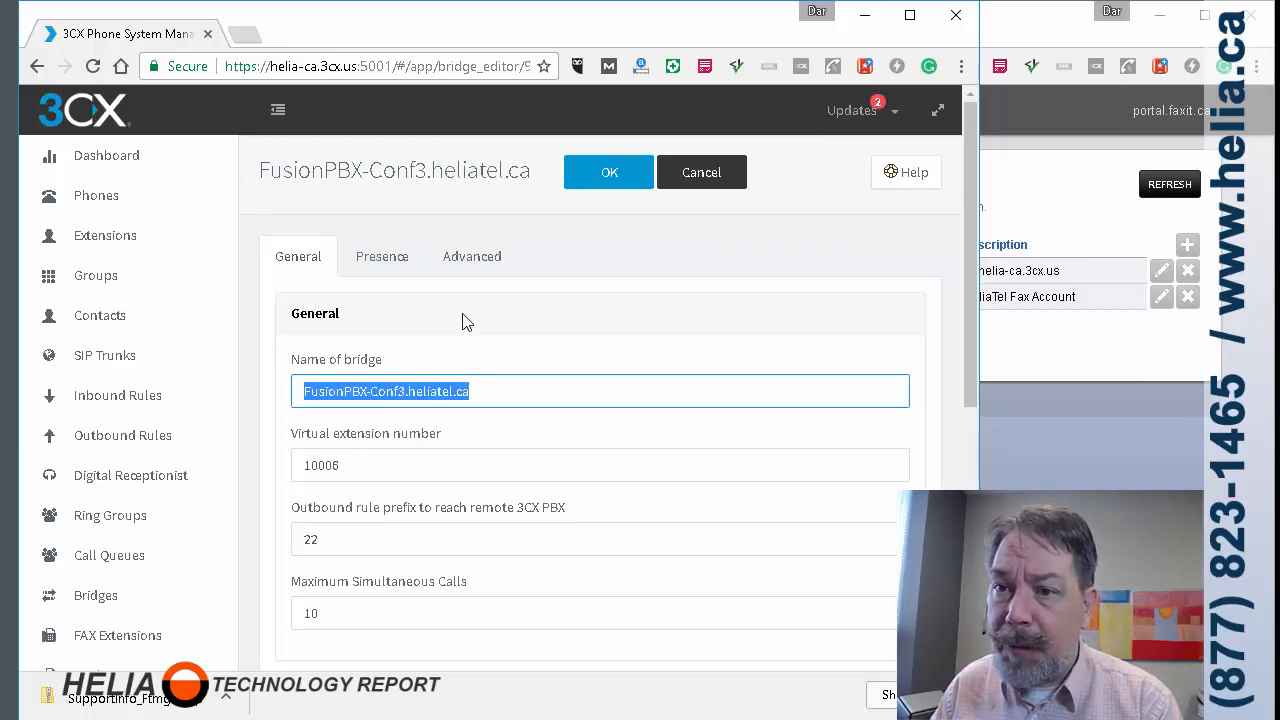
# - Review the bridge's General fields, noting virtual extension 10008, prefix 22 and the Remote PBX password
pyautogui.scroll(-3)
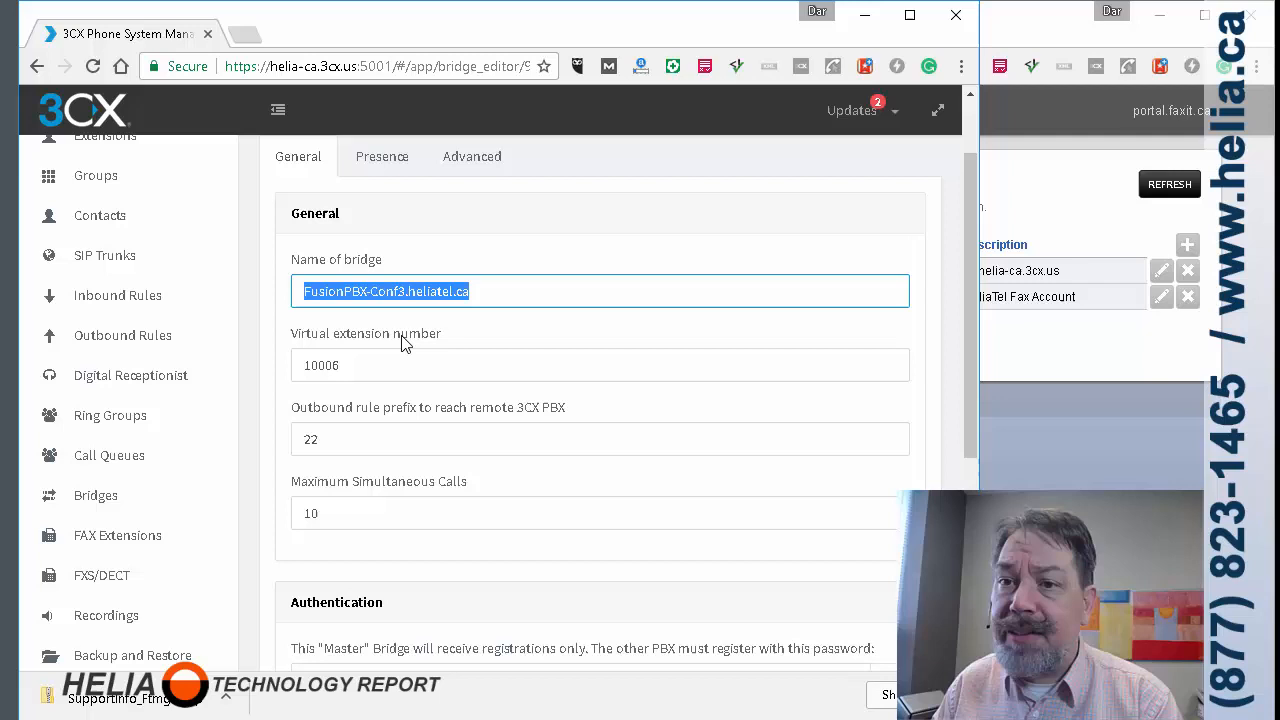
pyautogui.moveTo(320, 390)
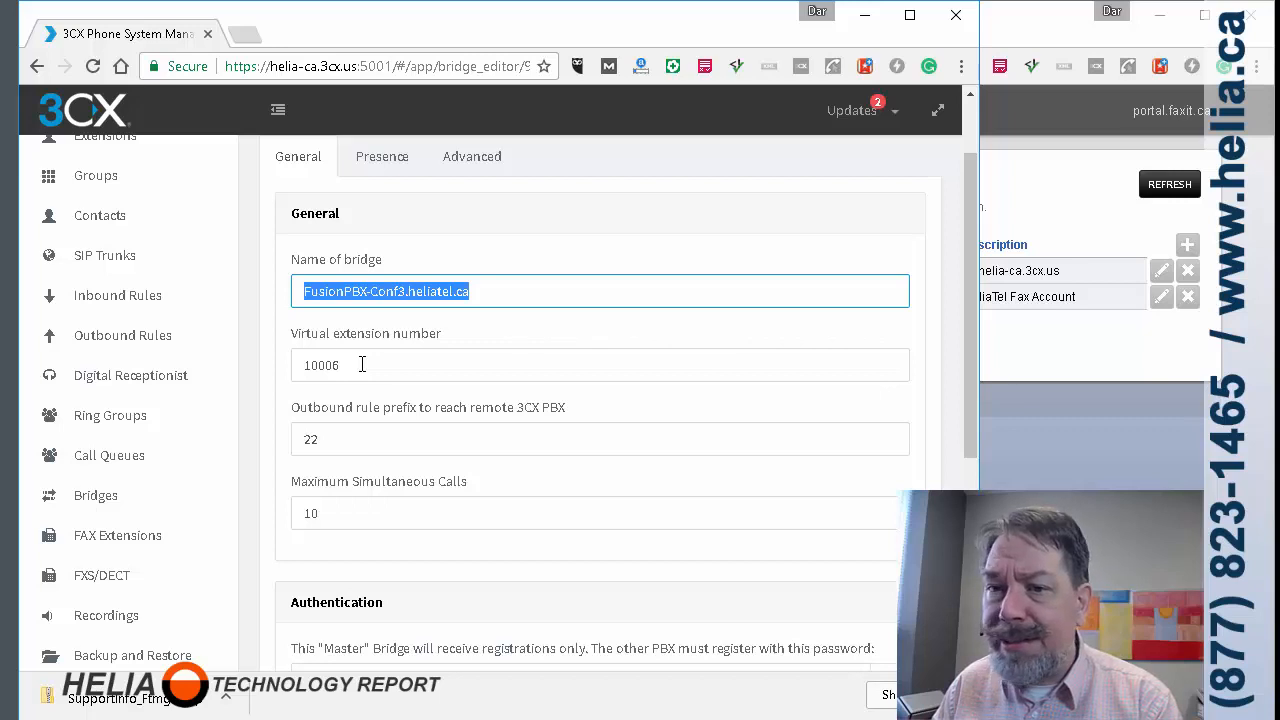
pyautogui.click(600, 364)
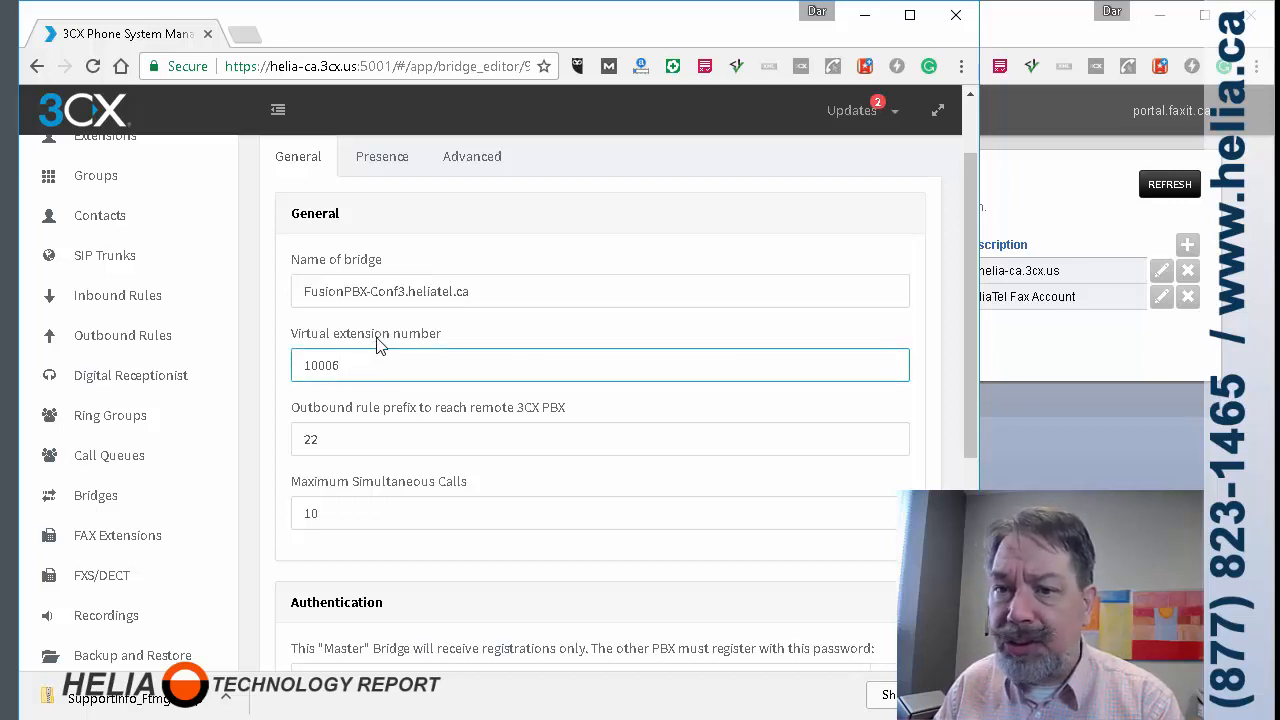
pyautogui.scroll(-3)
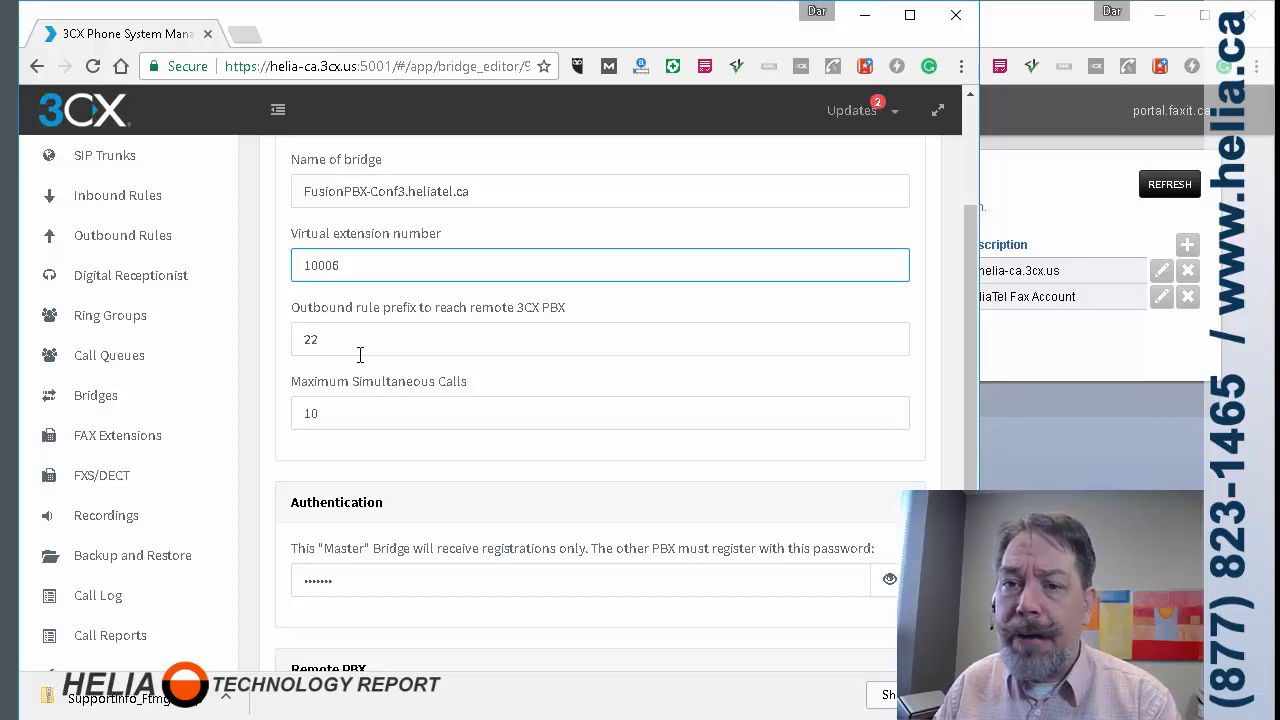
pyautogui.moveTo(360, 330)
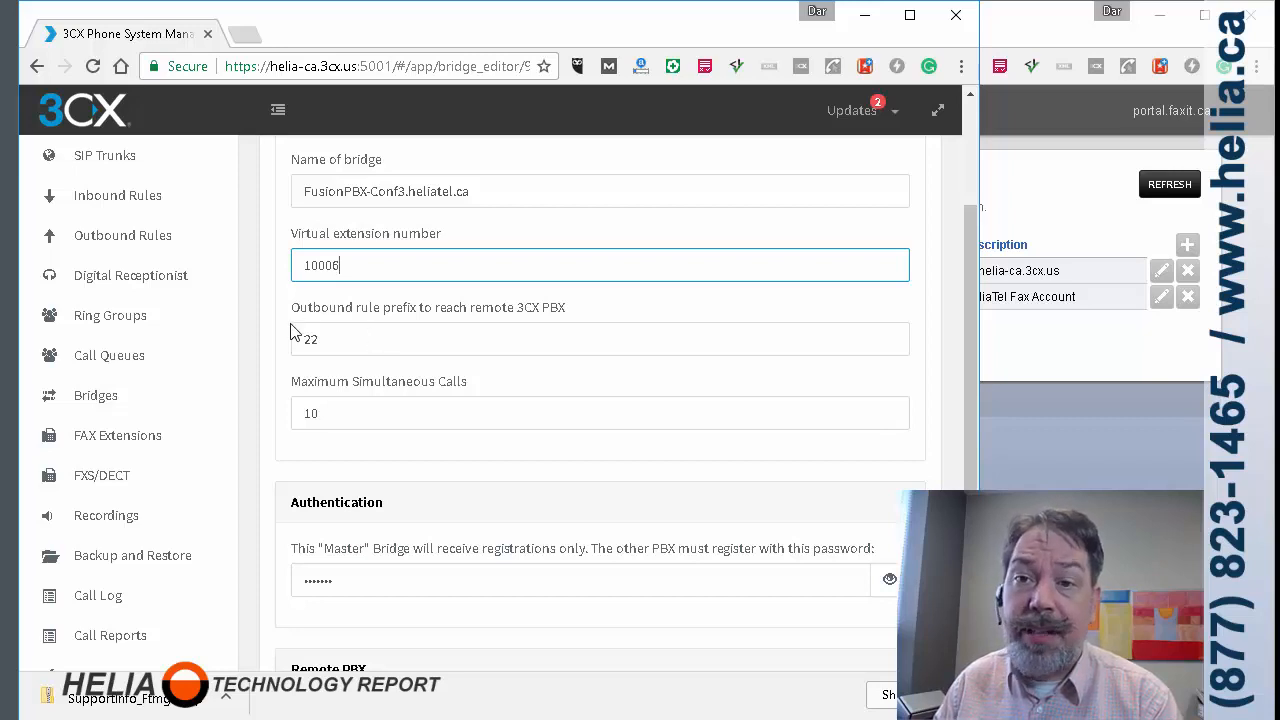
pyautogui.moveTo(372, 380)
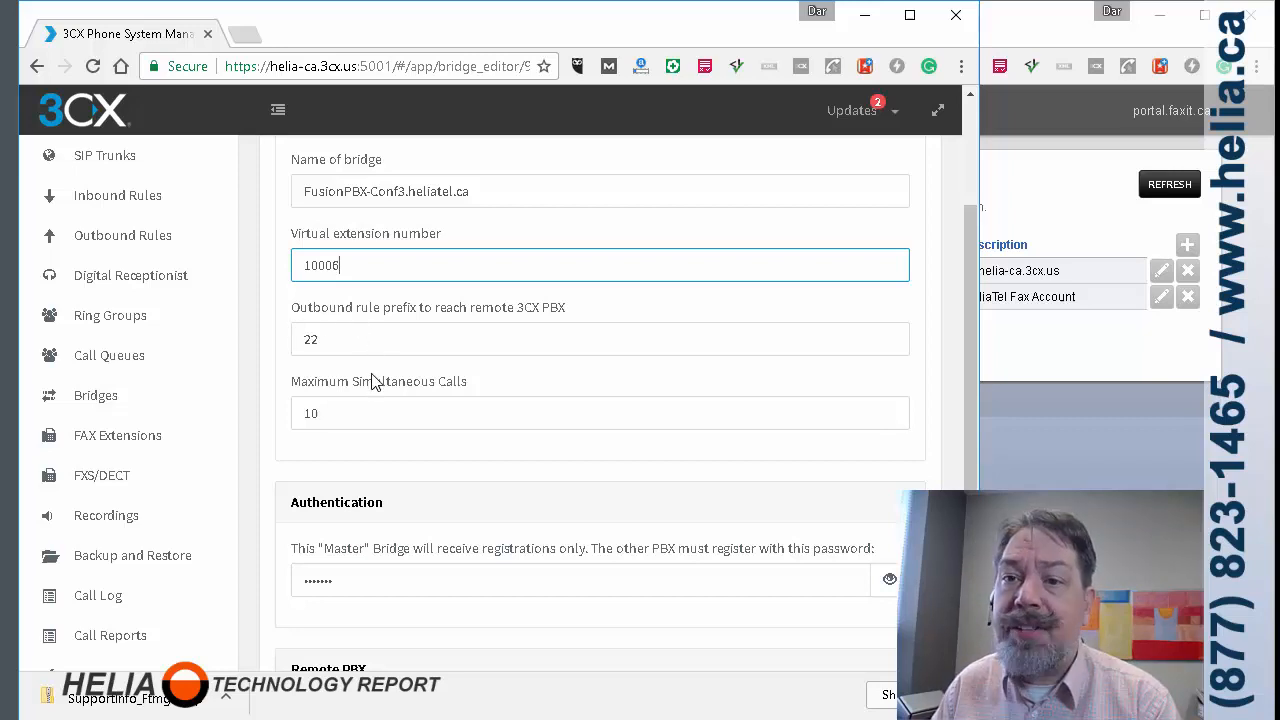
pyautogui.scroll(-3)
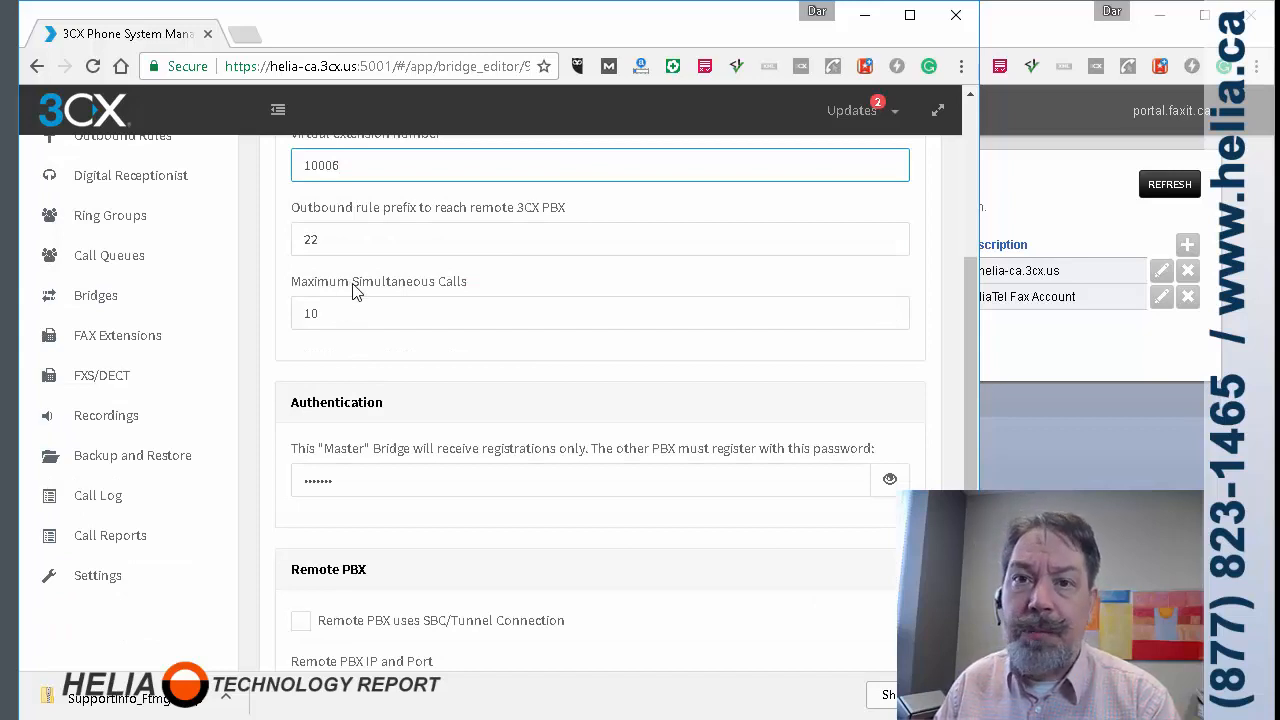
pyautogui.moveTo(368, 300)
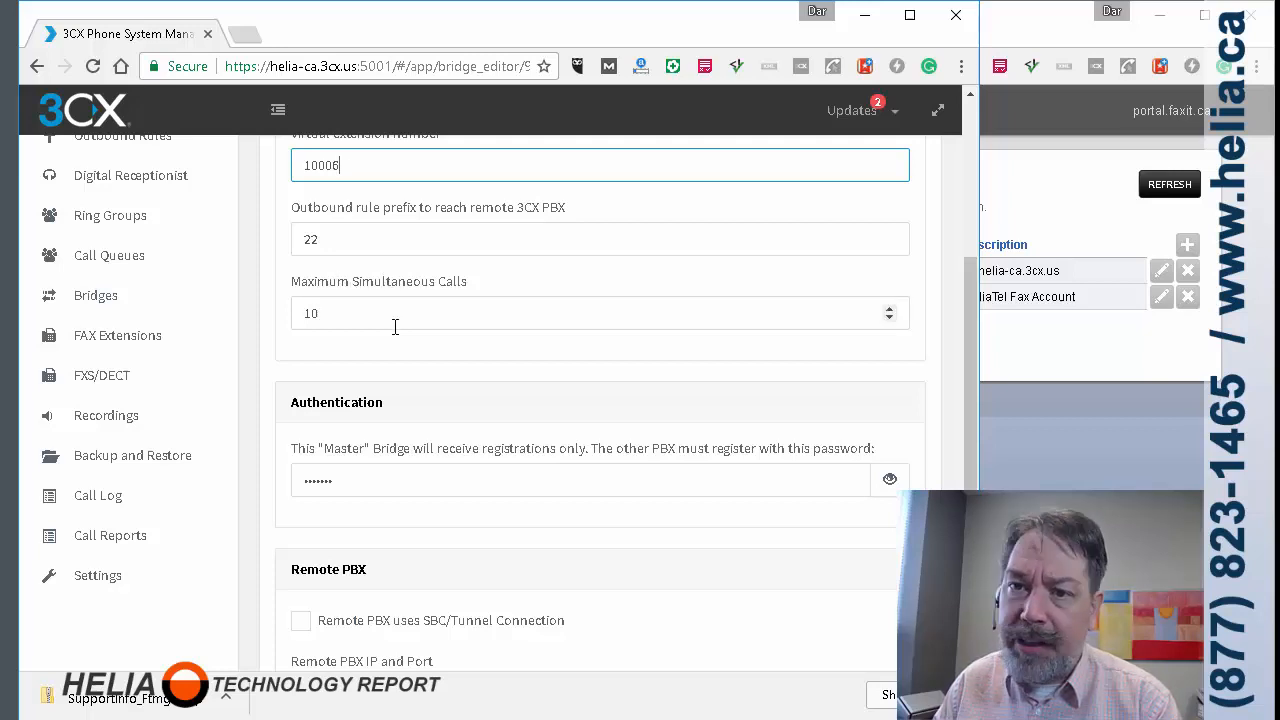
pyautogui.moveTo(364, 520)
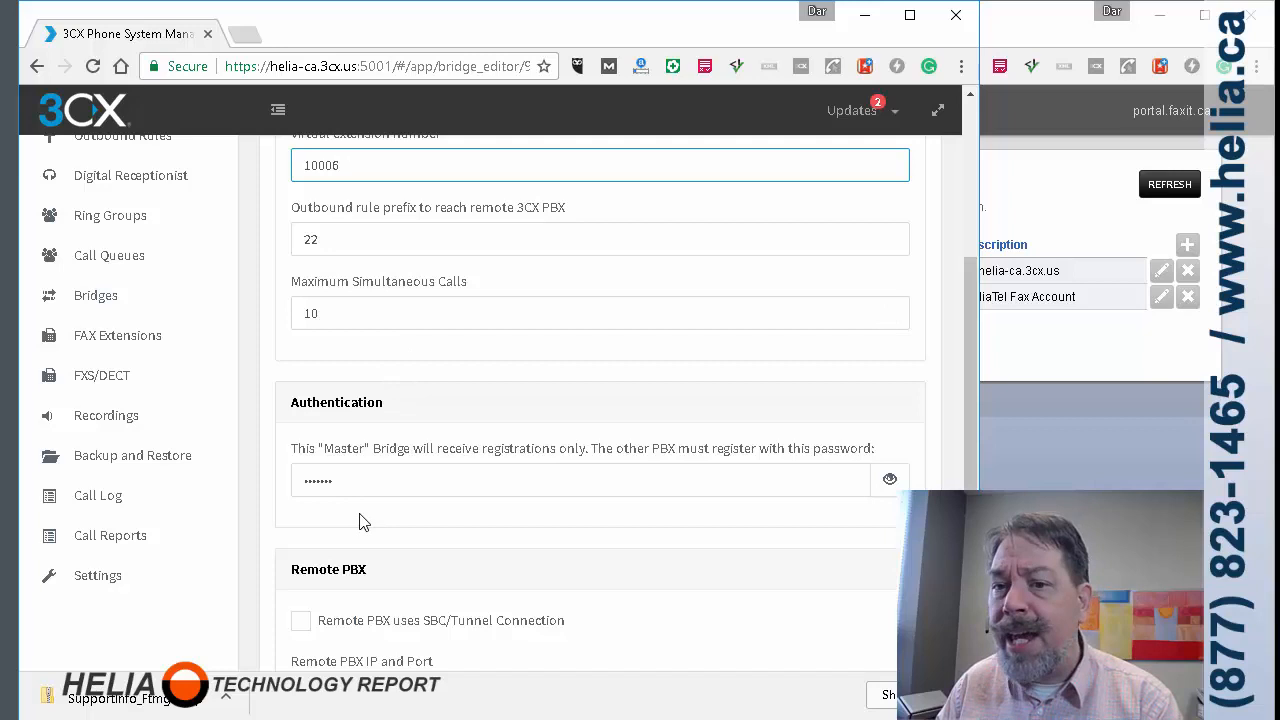
pyautogui.moveTo(510, 532)
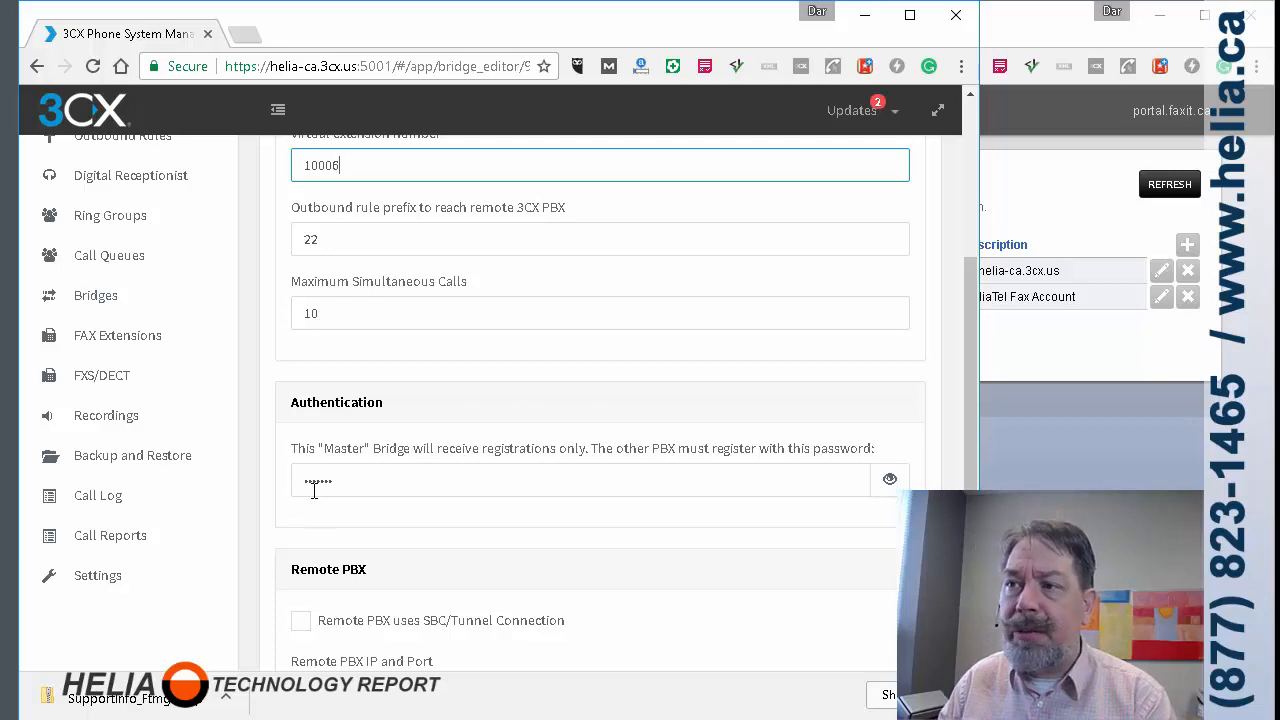
pyautogui.moveTo(338, 504)
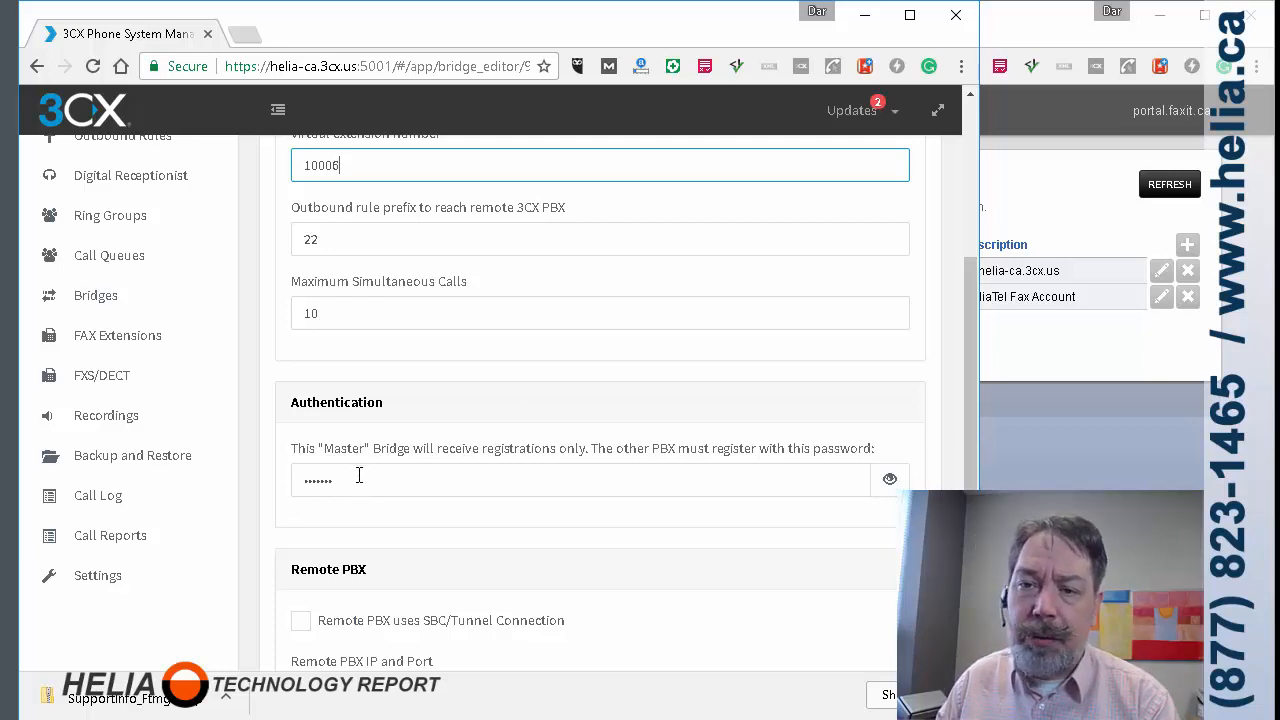
pyautogui.scroll(-3)
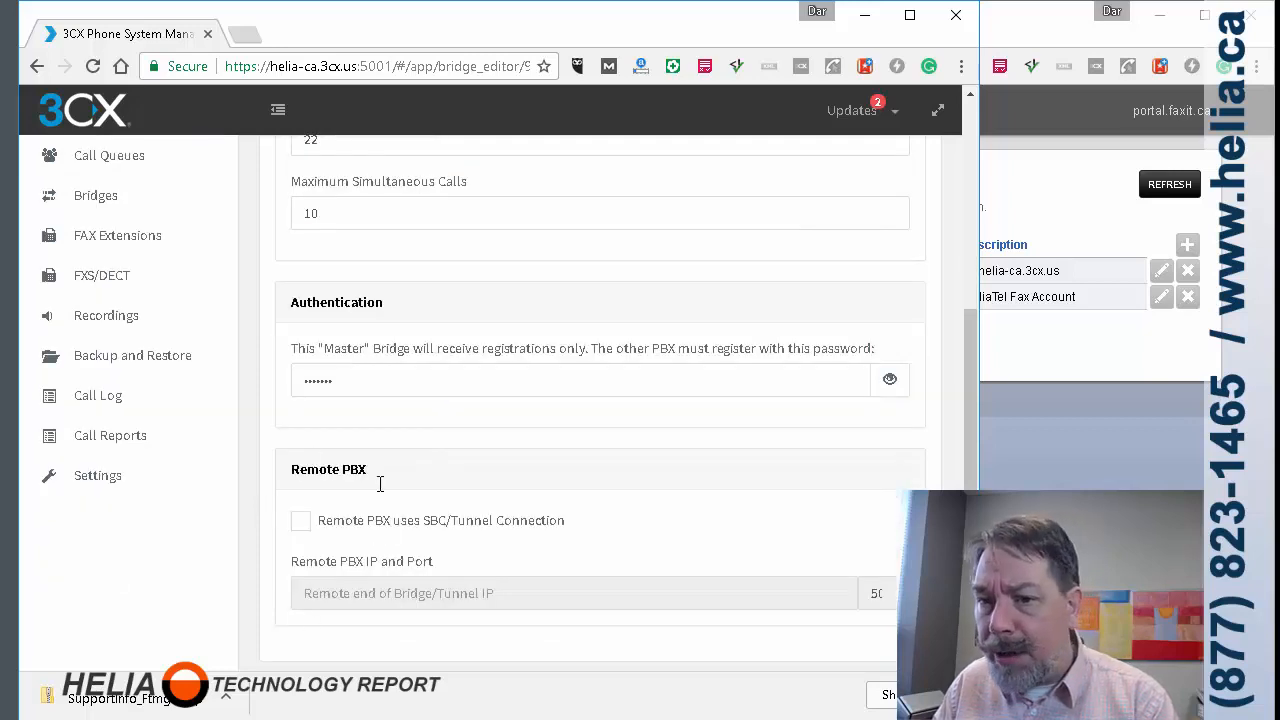
pyautogui.moveTo(500, 578)
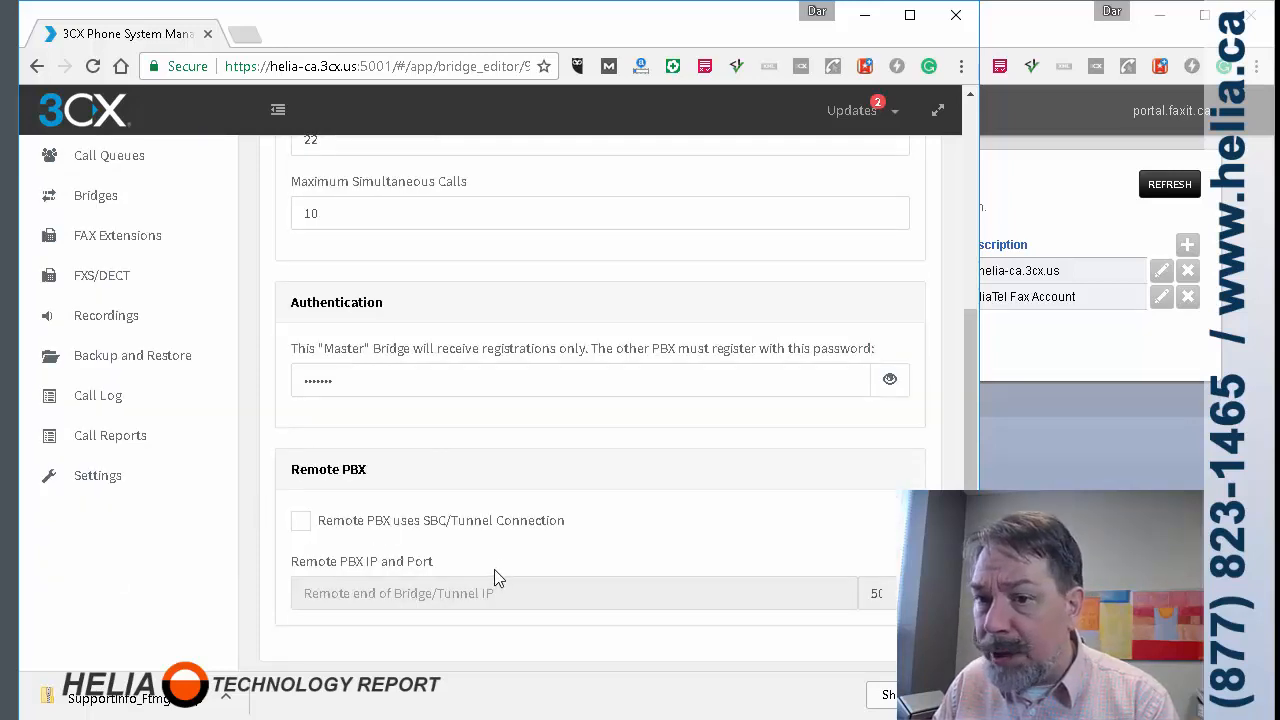
pyautogui.scroll(3)
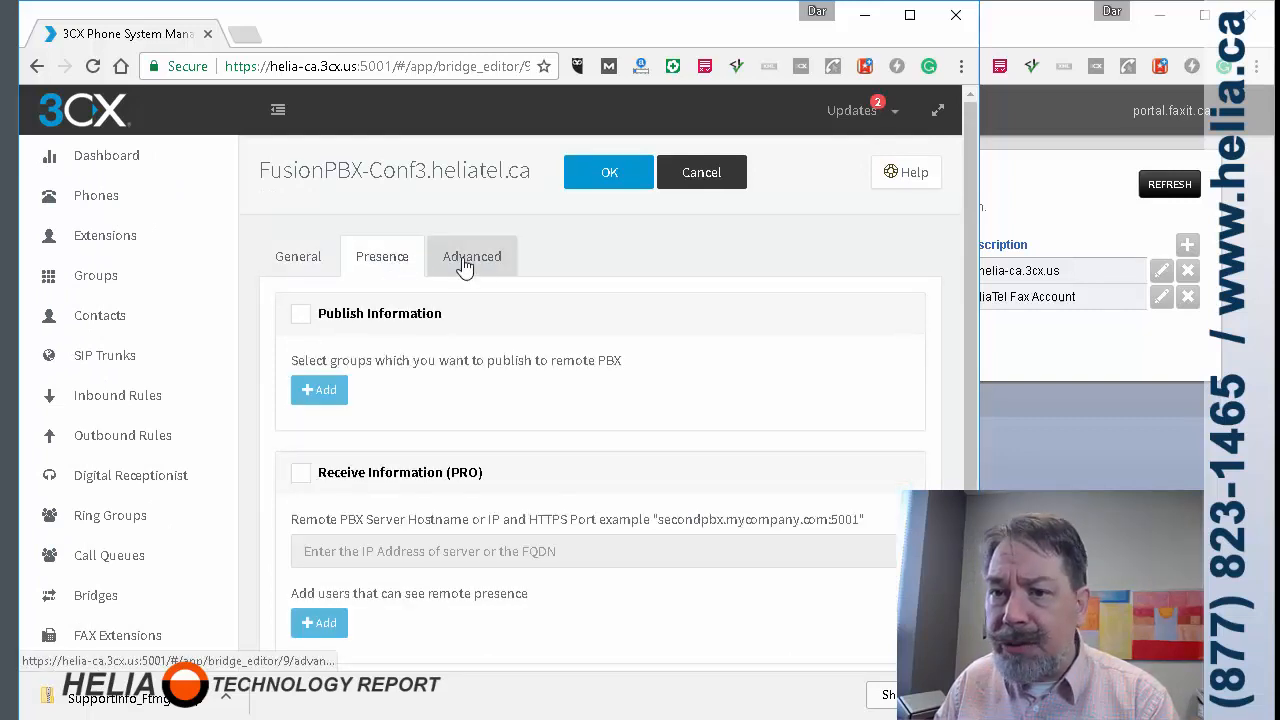
# - Check the Advanced options allowing inbound and outbound calls, then return to General settings
pyautogui.click(472, 256)
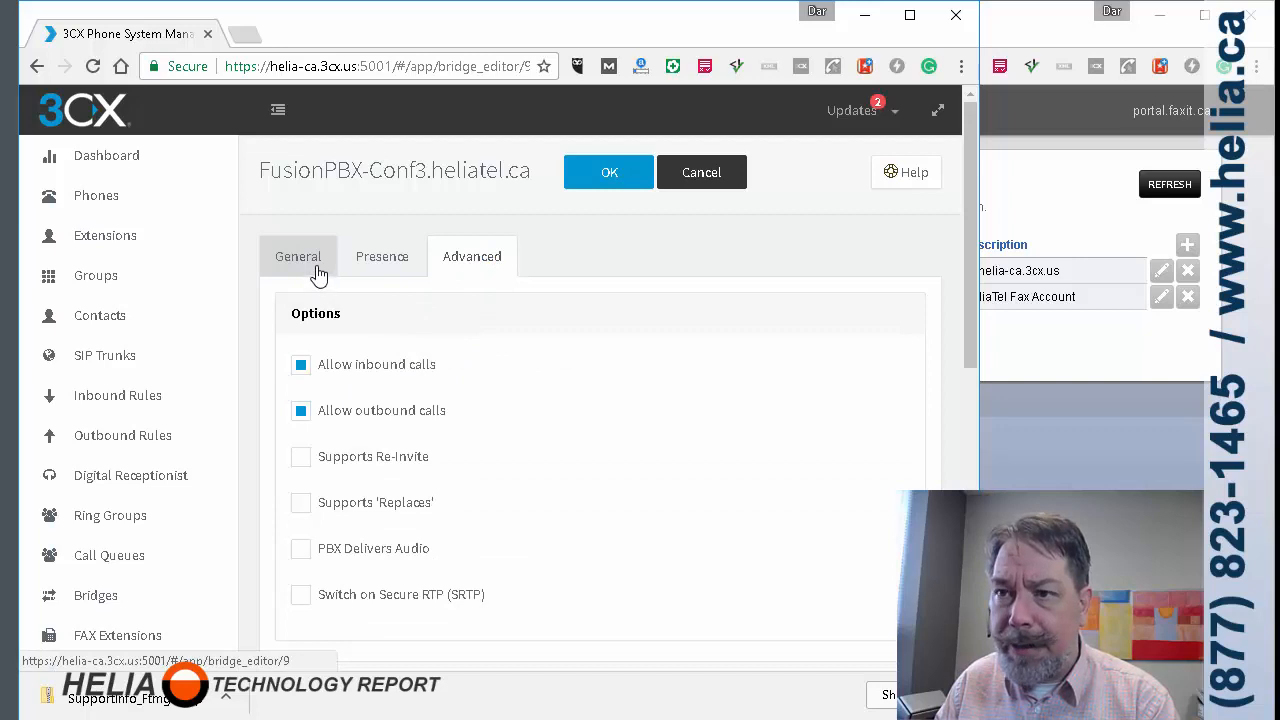
pyautogui.click(298, 256)
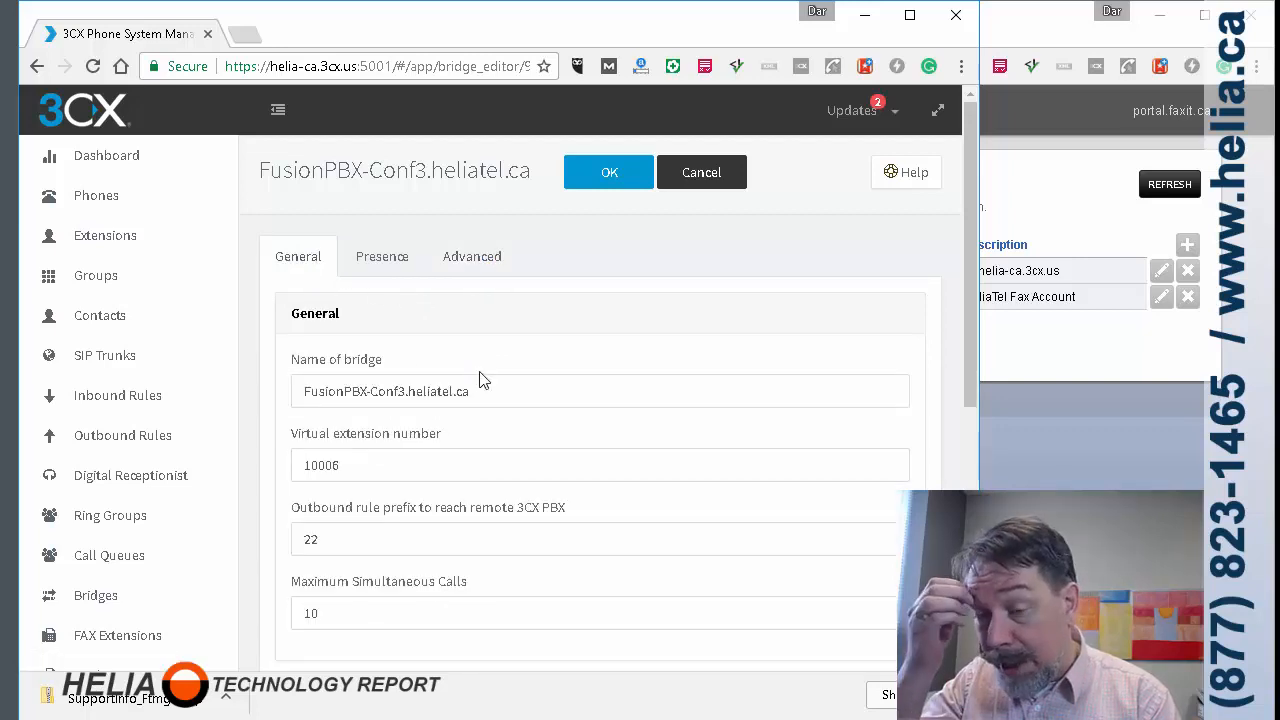
pyautogui.moveTo(1260, 596)
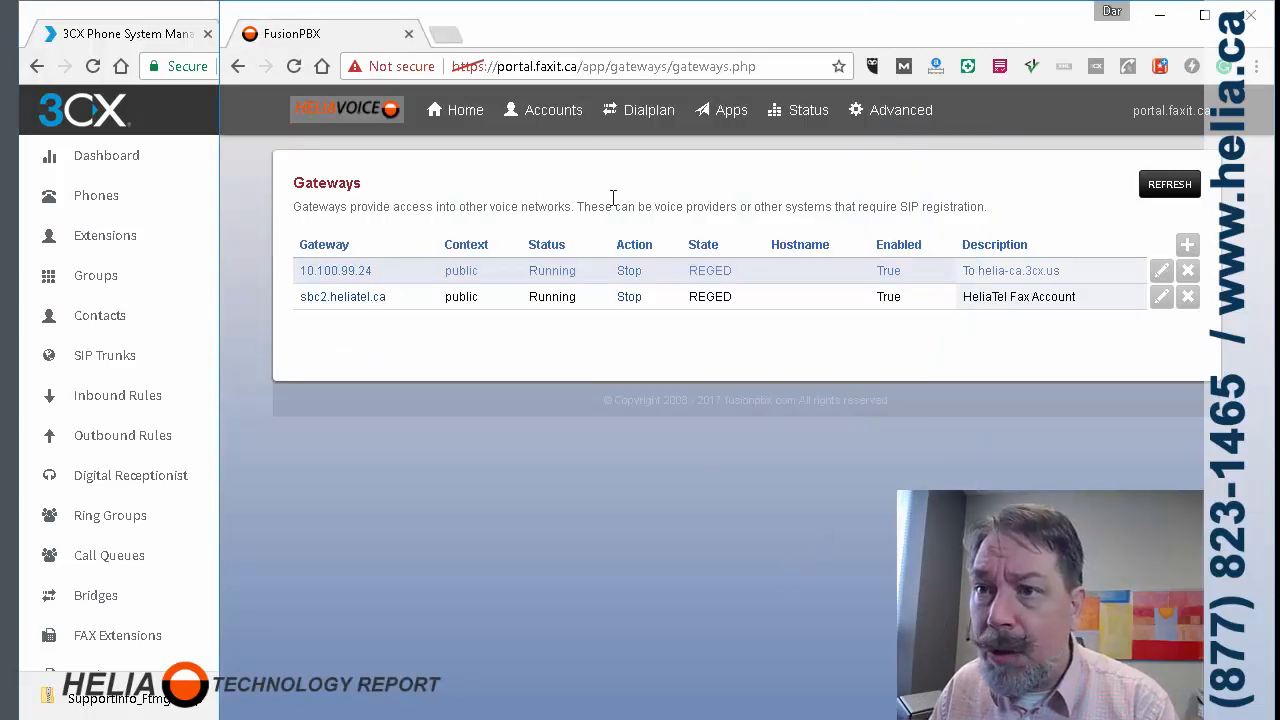
# - Open the 10.100.99.24 gateway for editing from FusionPBX Accounts > Gateways
pyautogui.click(552, 108)
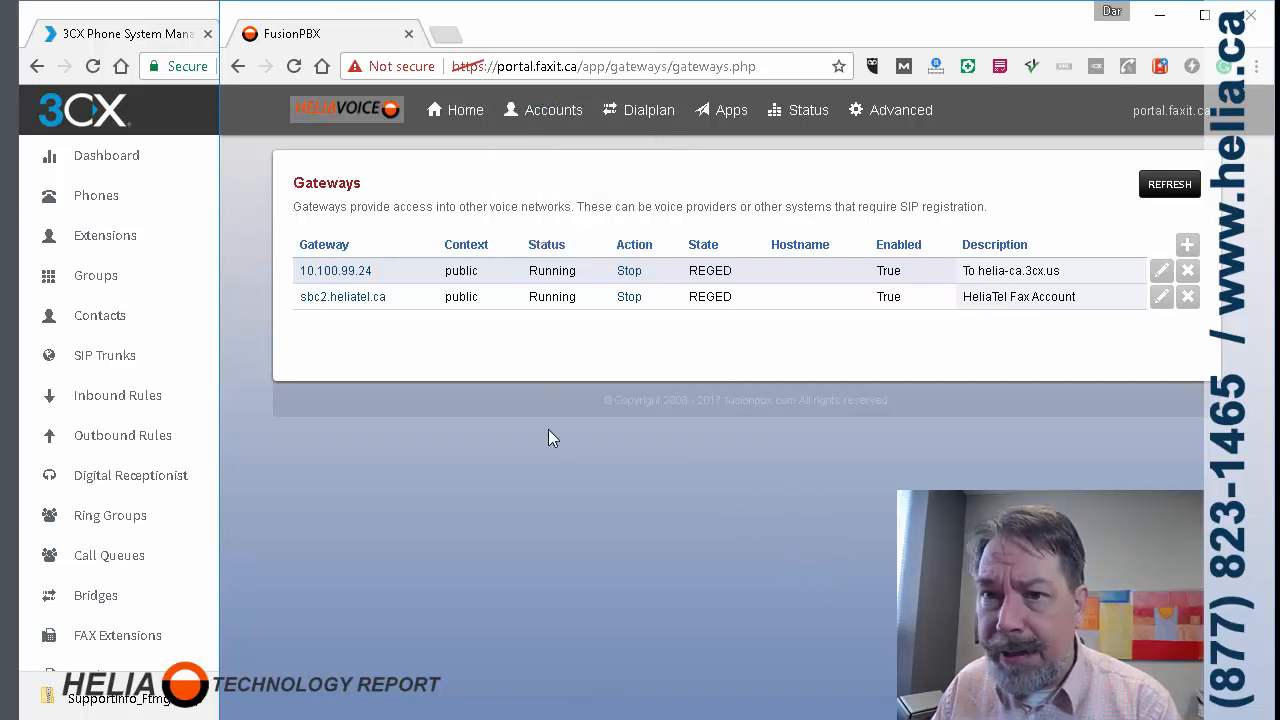
pyautogui.moveTo(324, 290)
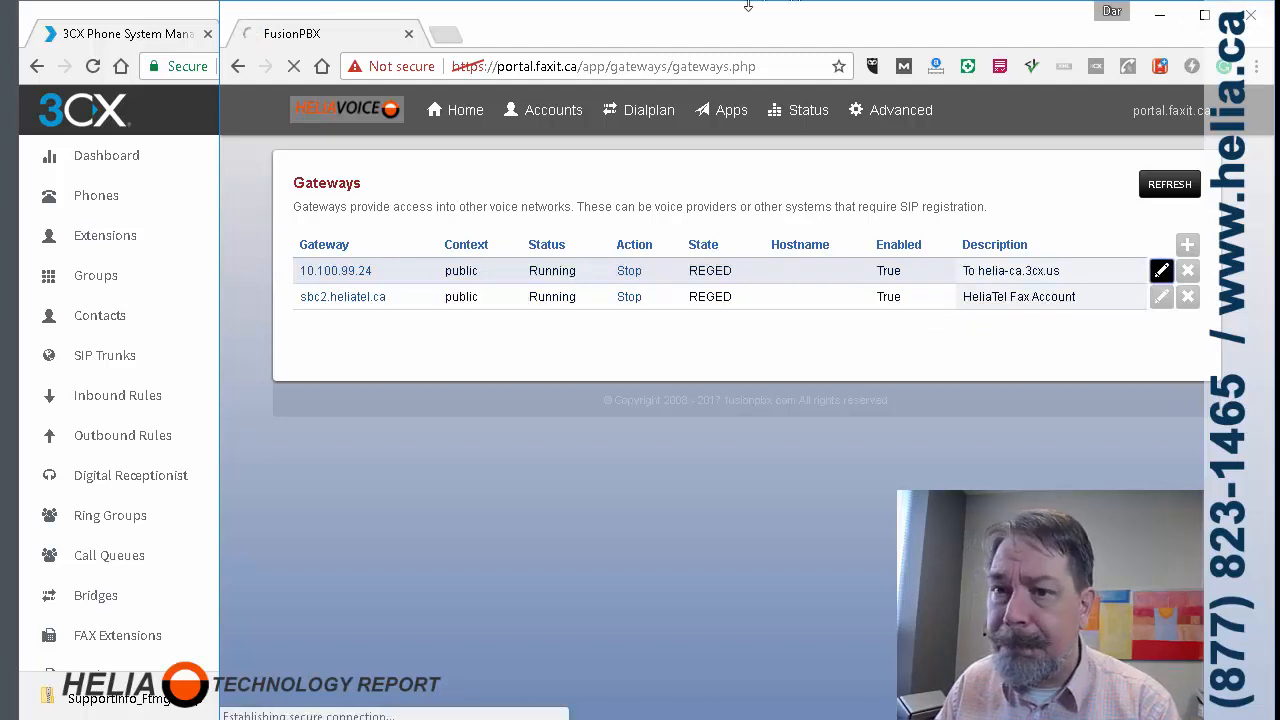
pyautogui.click(1160, 270)
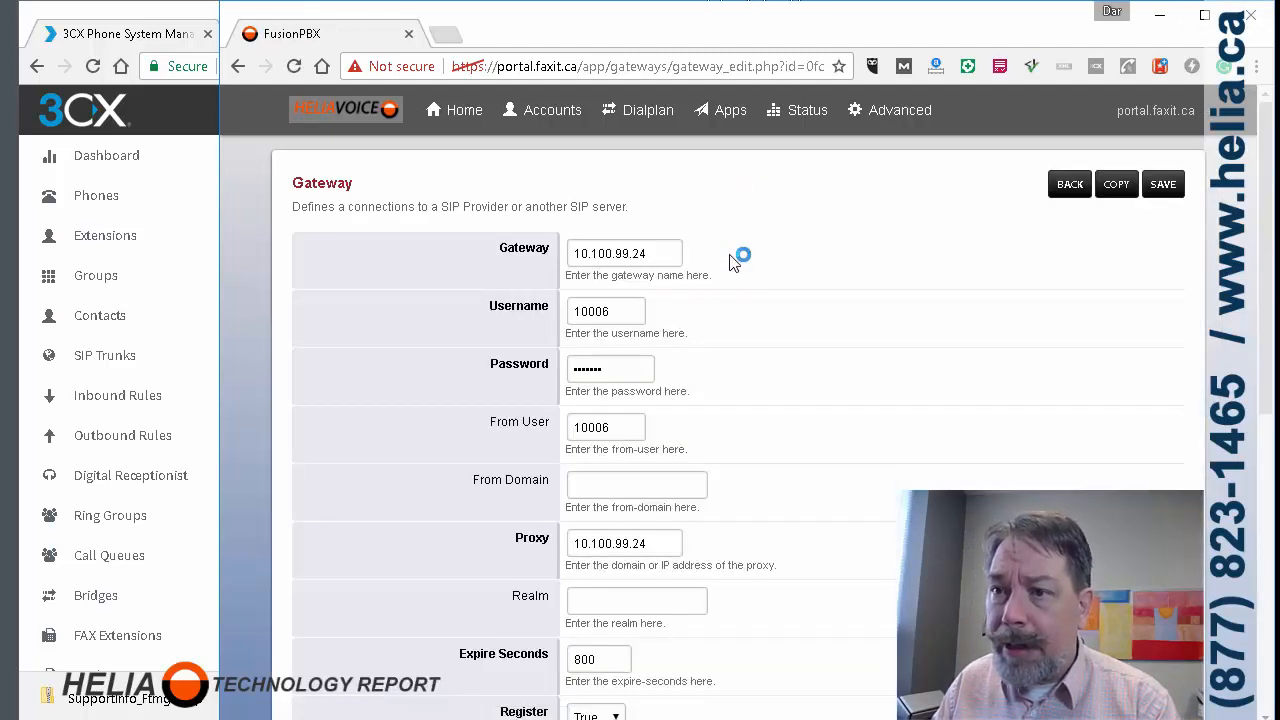
pyautogui.tripleClick(624, 252)
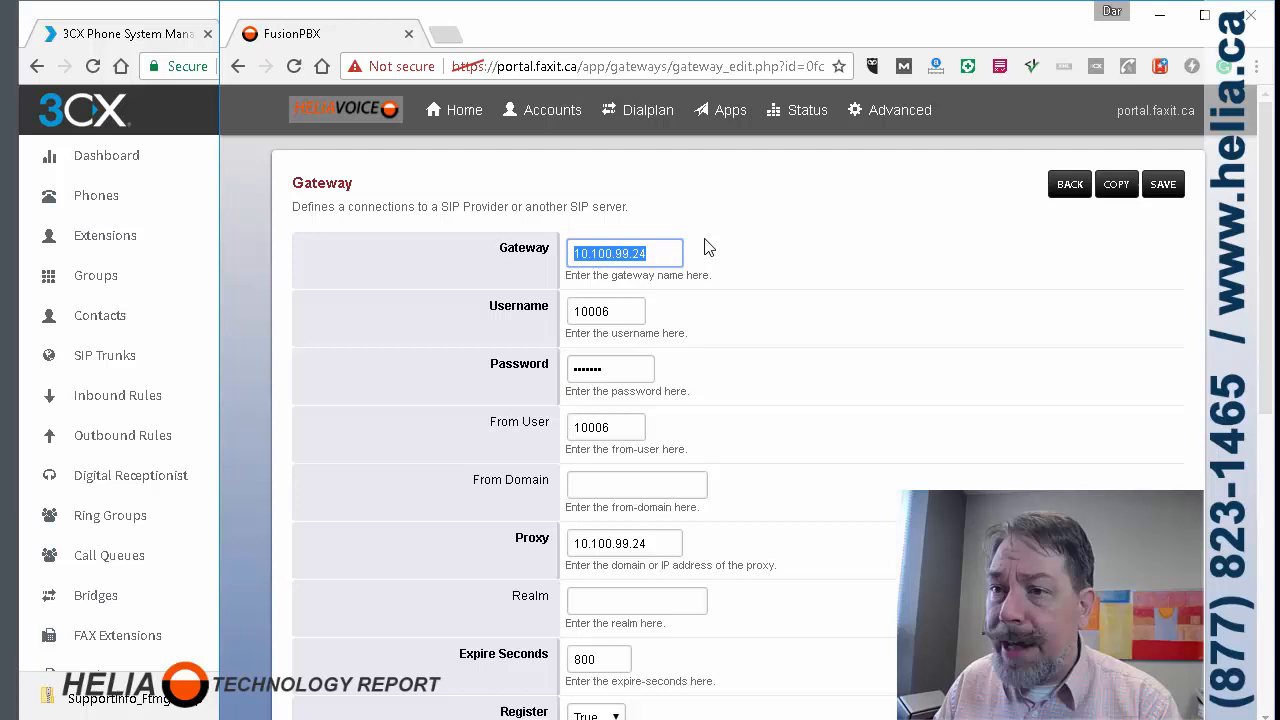
pyautogui.scroll(-3)
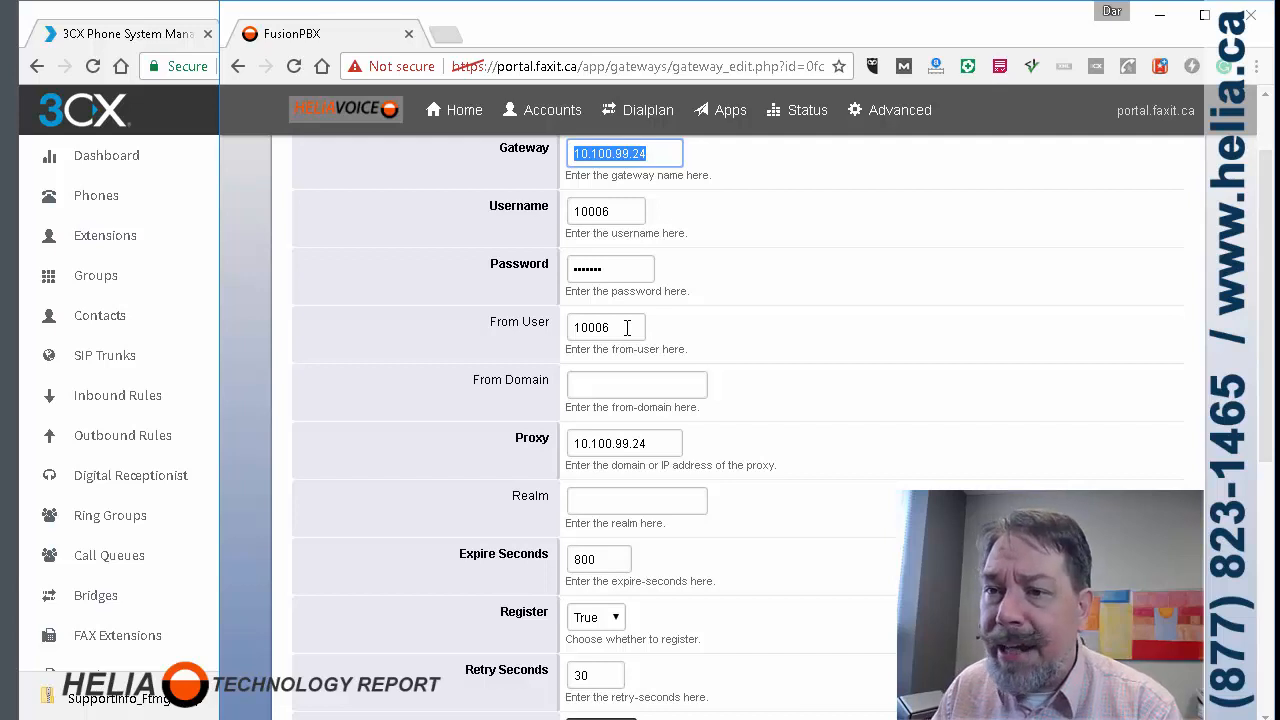
pyautogui.moveTo(700, 304)
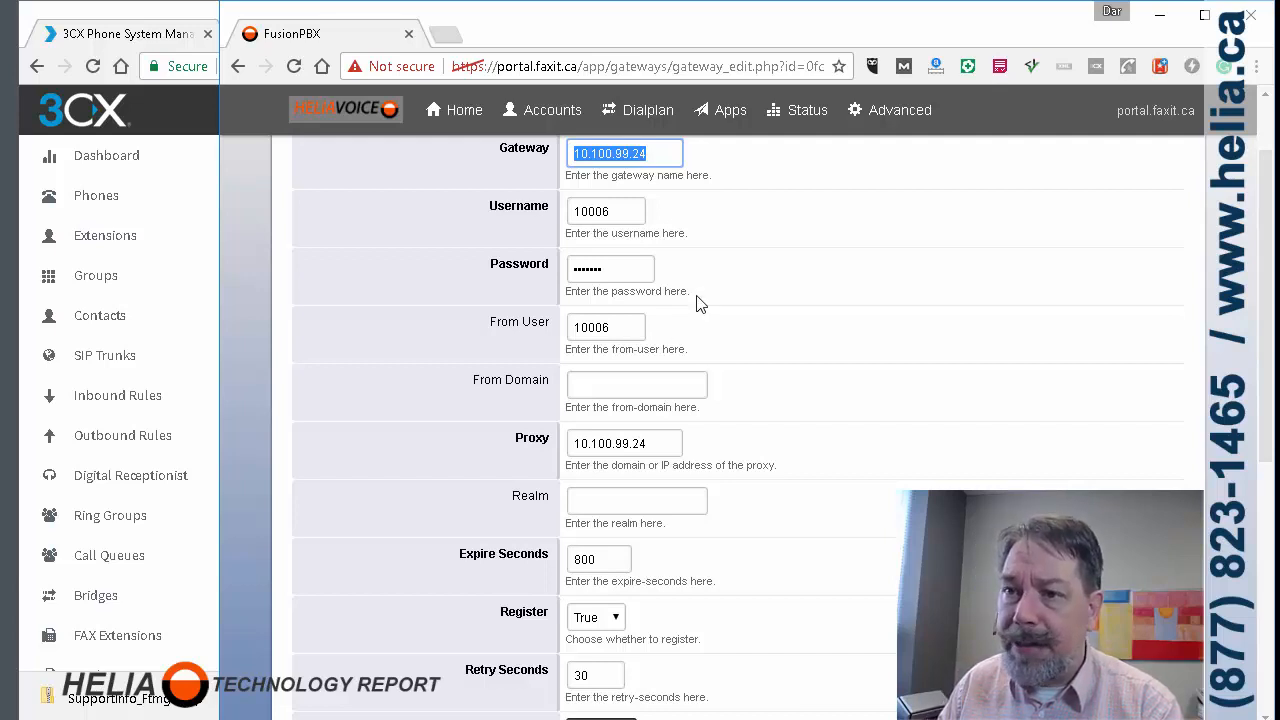
pyautogui.moveTo(776, 322)
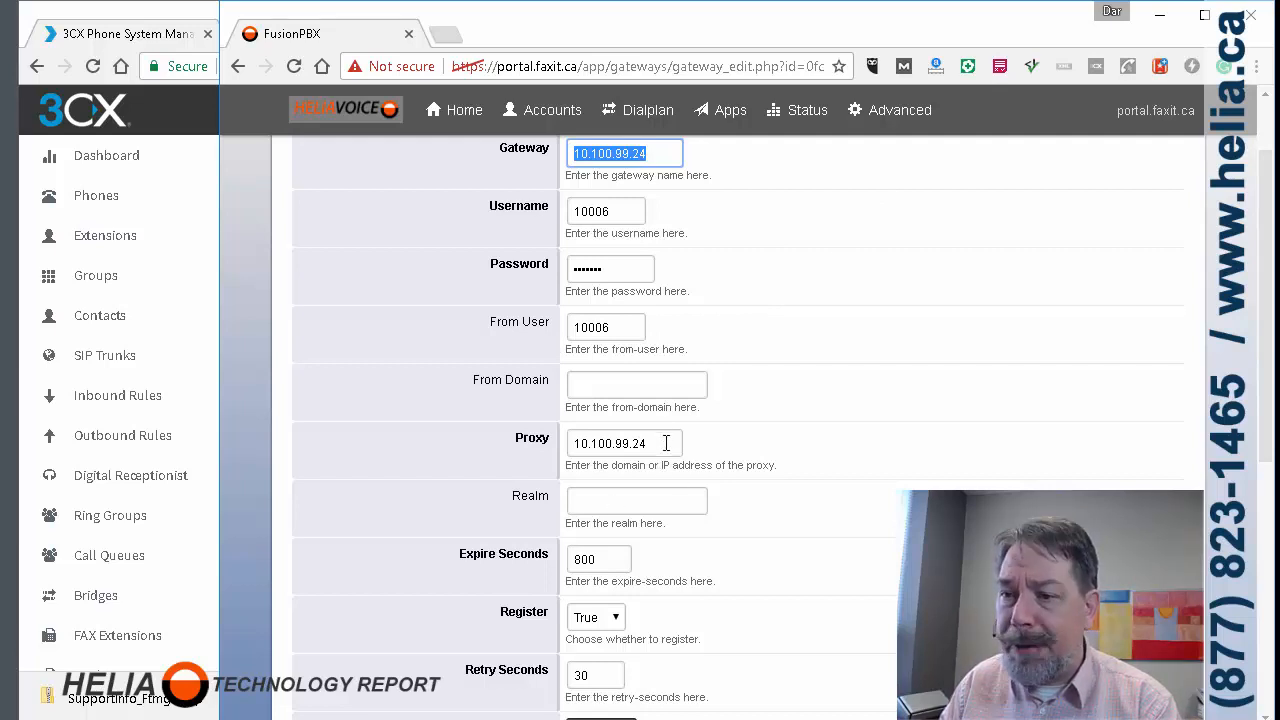
pyautogui.scroll(-3)
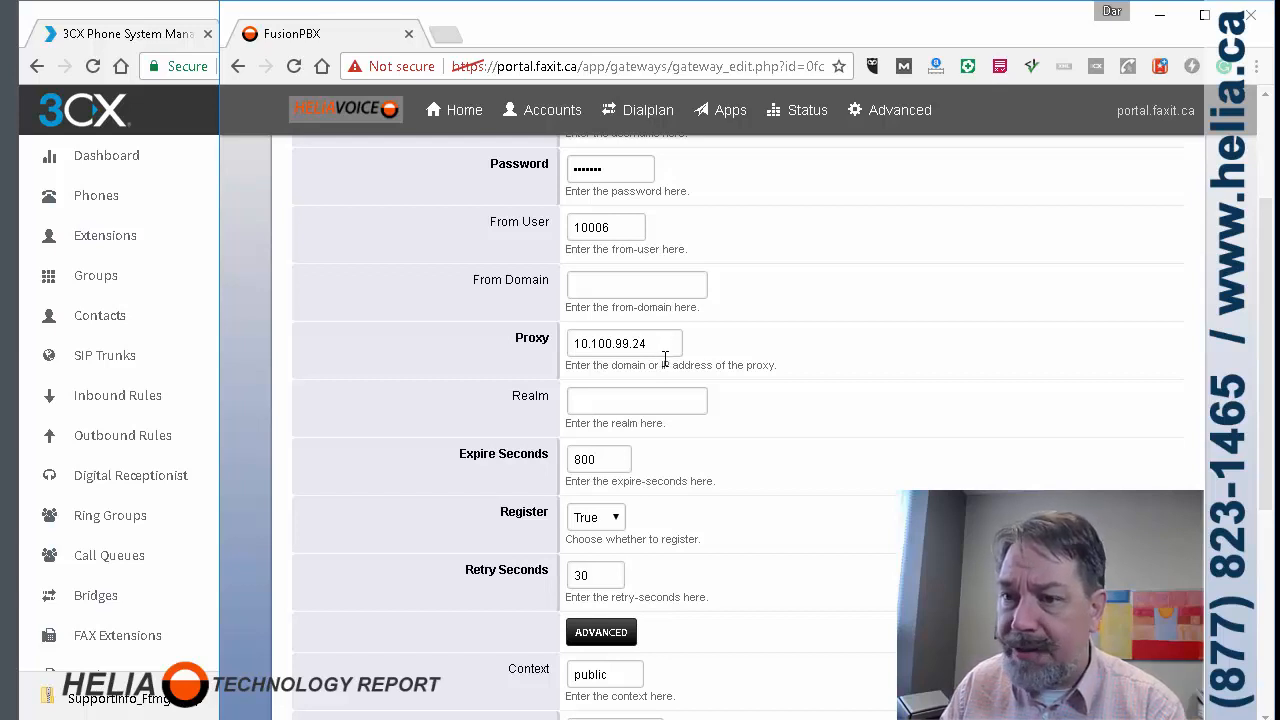
pyautogui.scroll(-3)
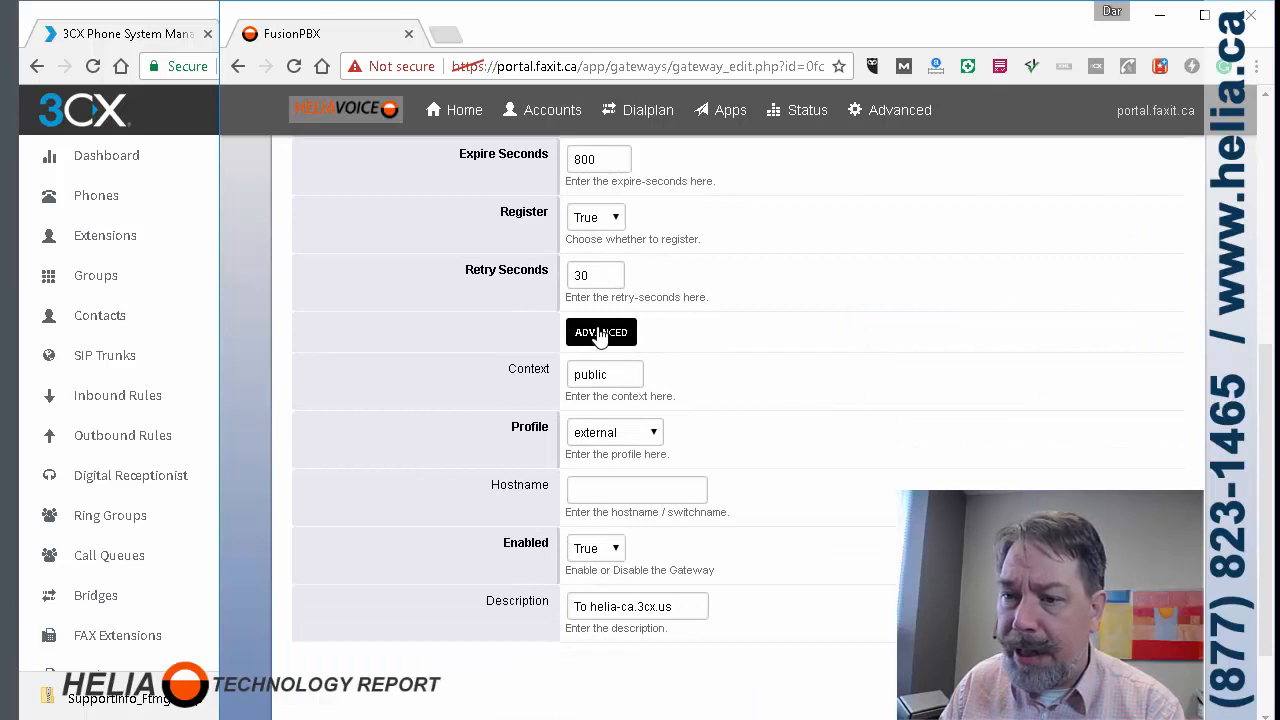
# - Reveal and scroll through the gateway's advanced fields: auth username 10006, domain portal.faxit.ca, description To helia-ca.3cx.us
pyautogui.click(600, 332)
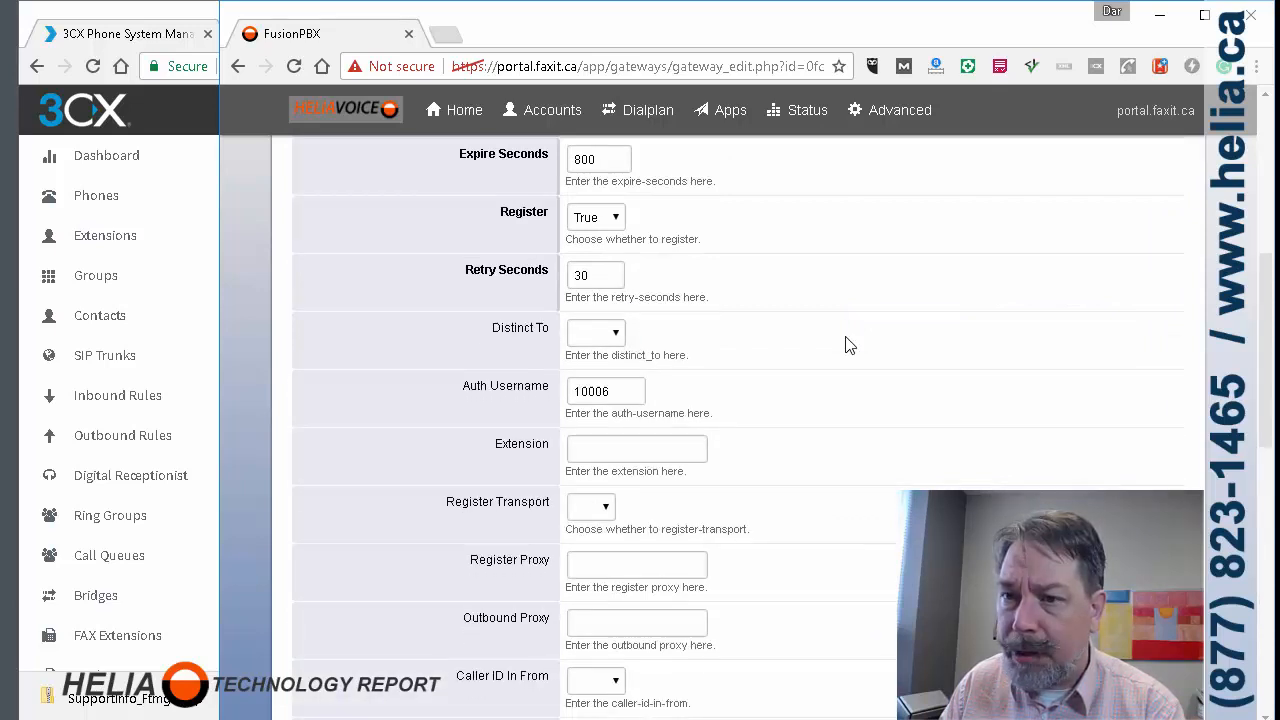
pyautogui.scroll(-3)
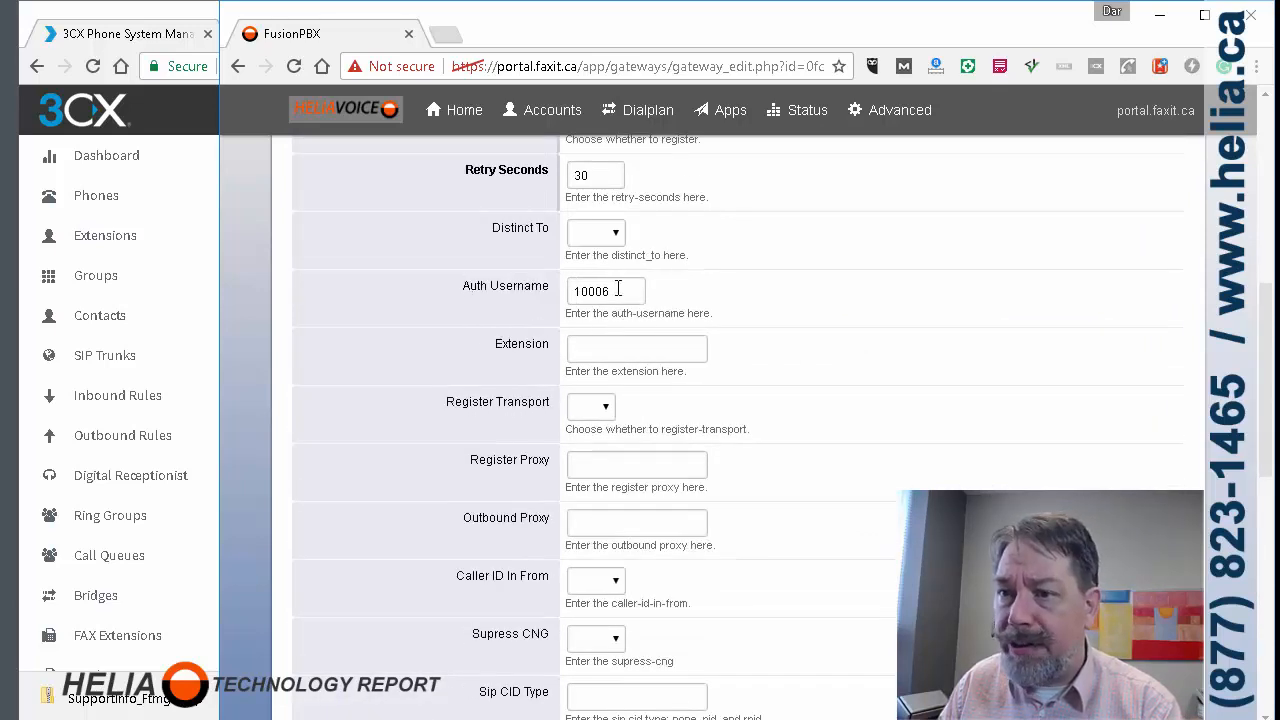
pyautogui.moveTo(780, 316)
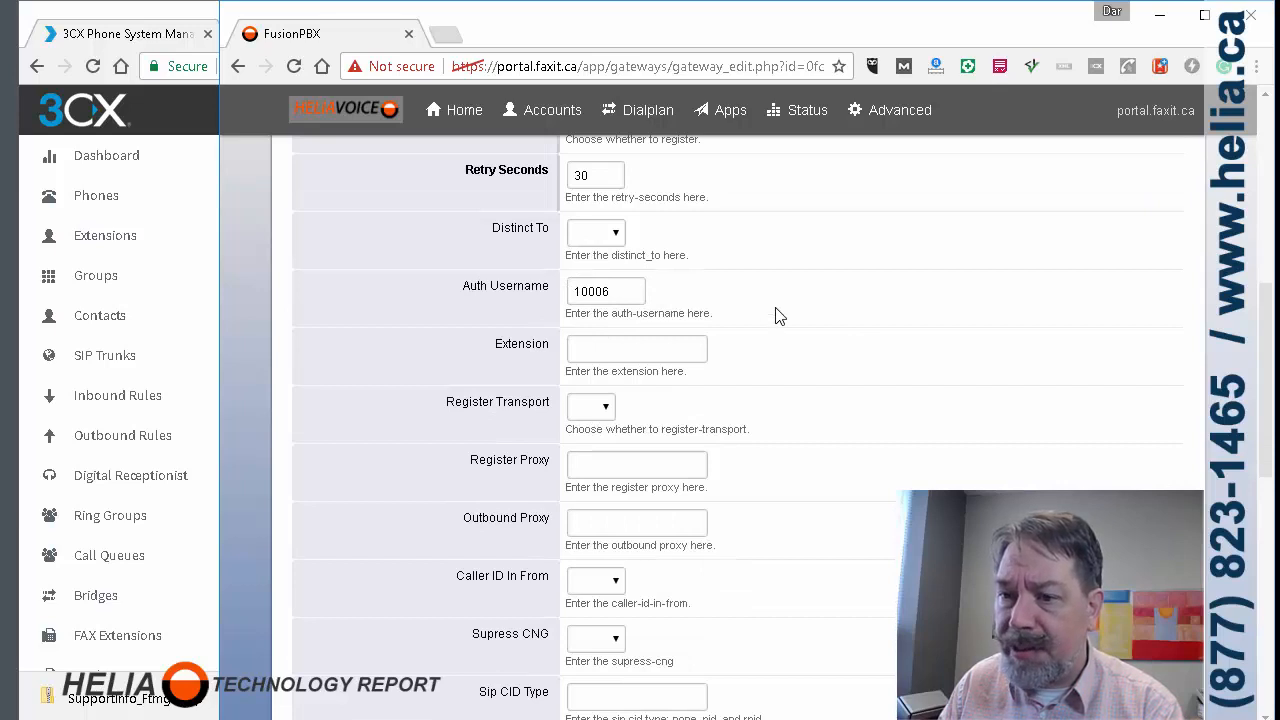
pyautogui.scroll(-3)
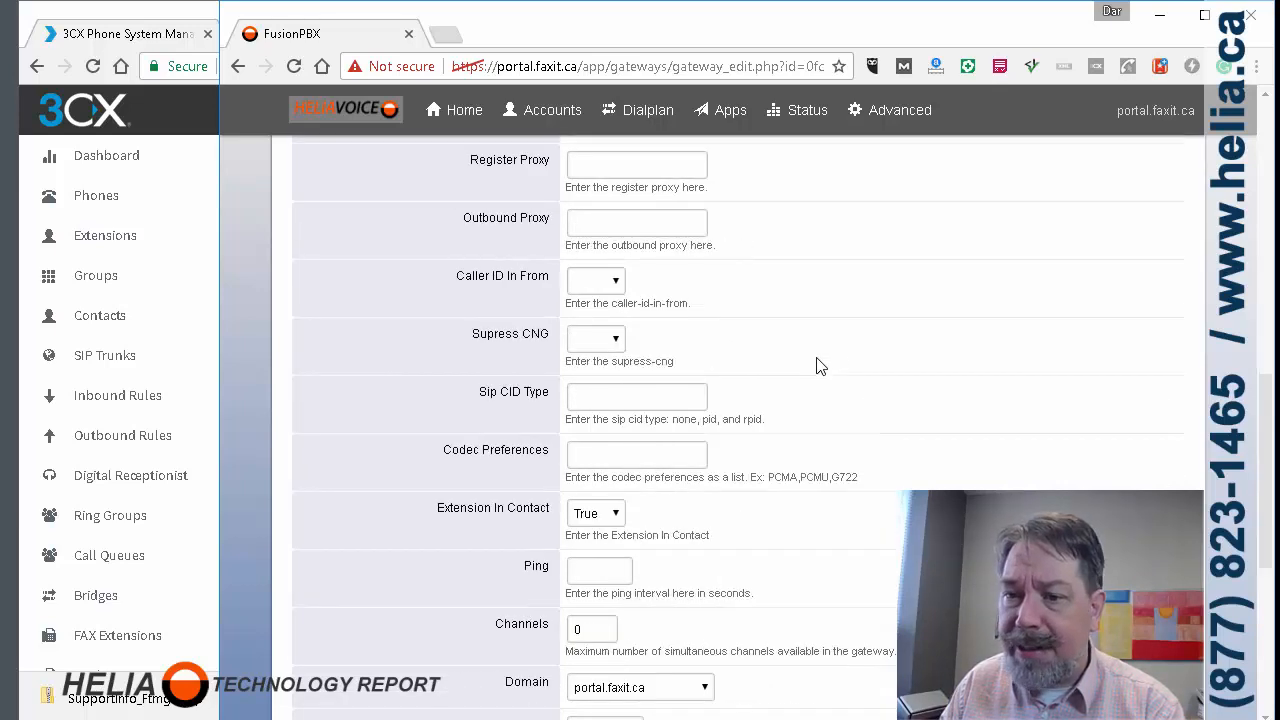
pyautogui.moveTo(592, 504)
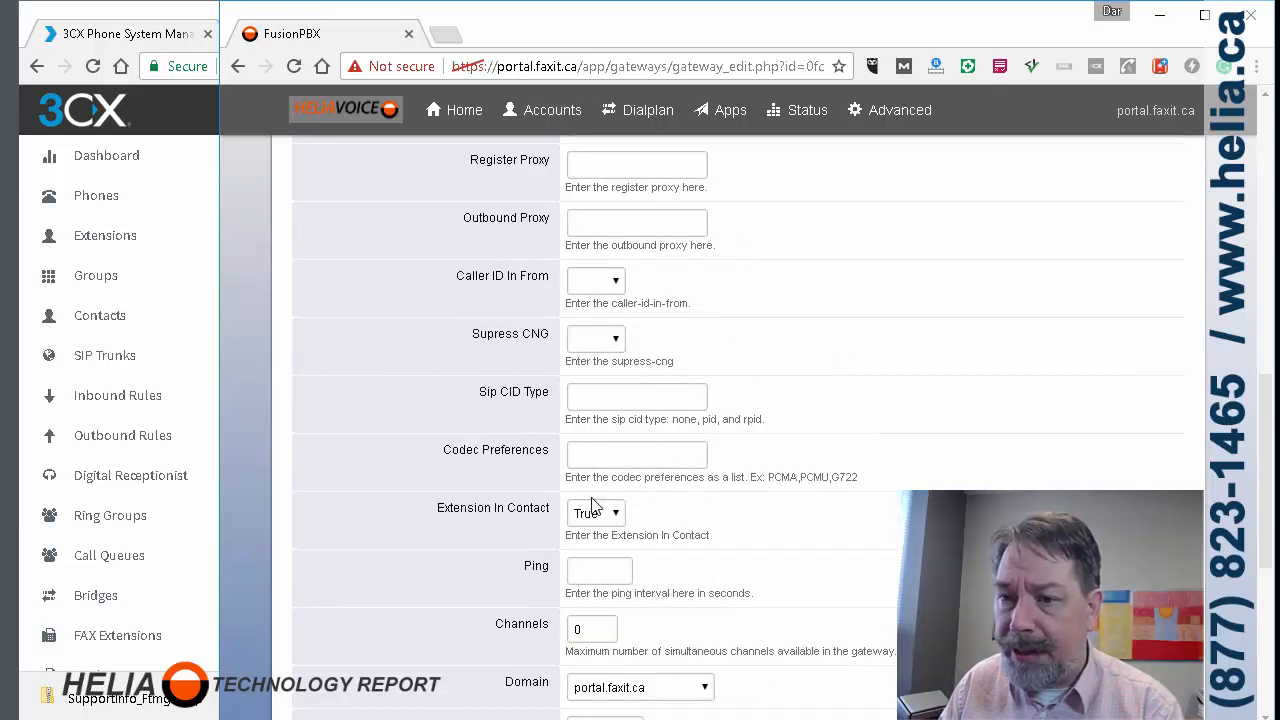
pyautogui.moveTo(900, 432)
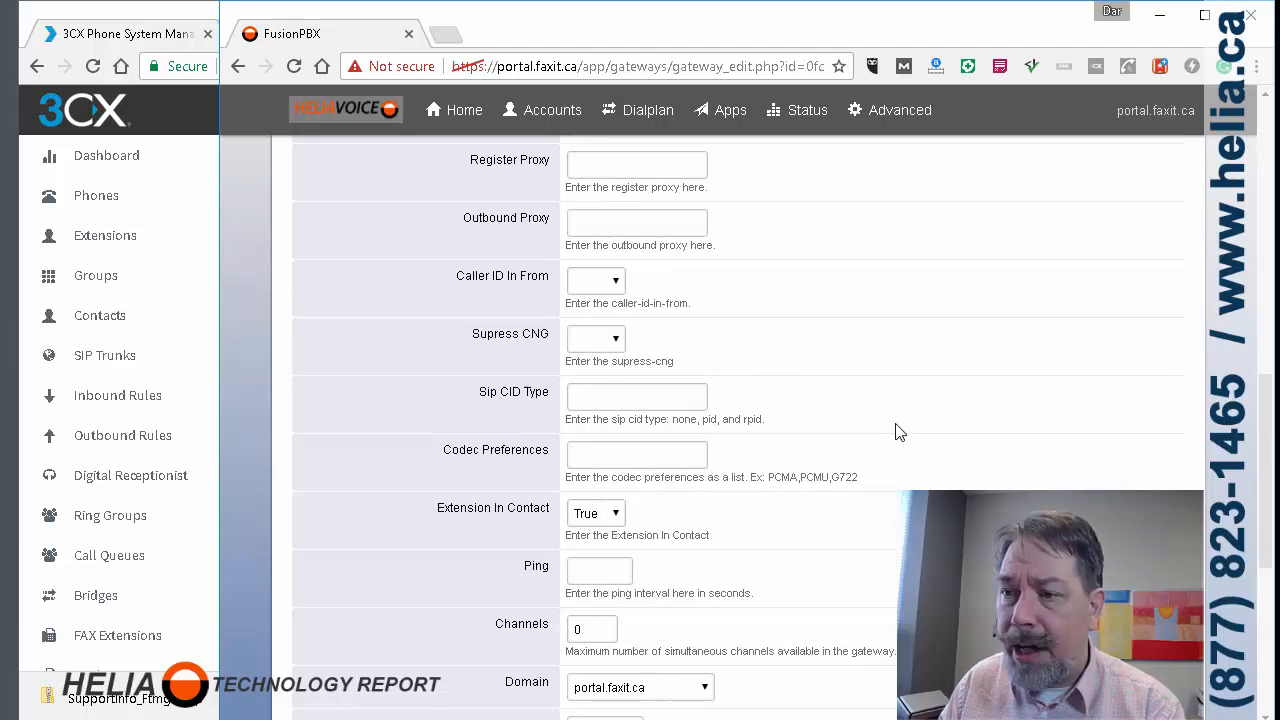
pyautogui.scroll(-3)
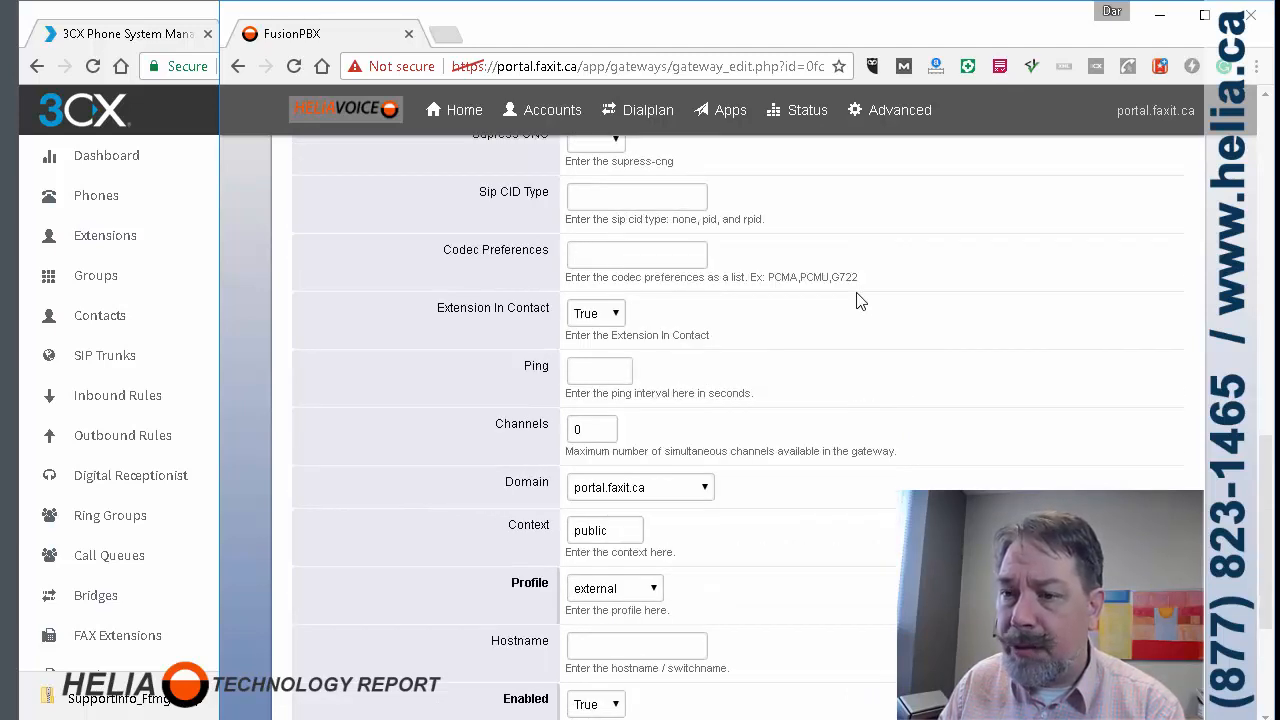
pyautogui.scroll(-3)
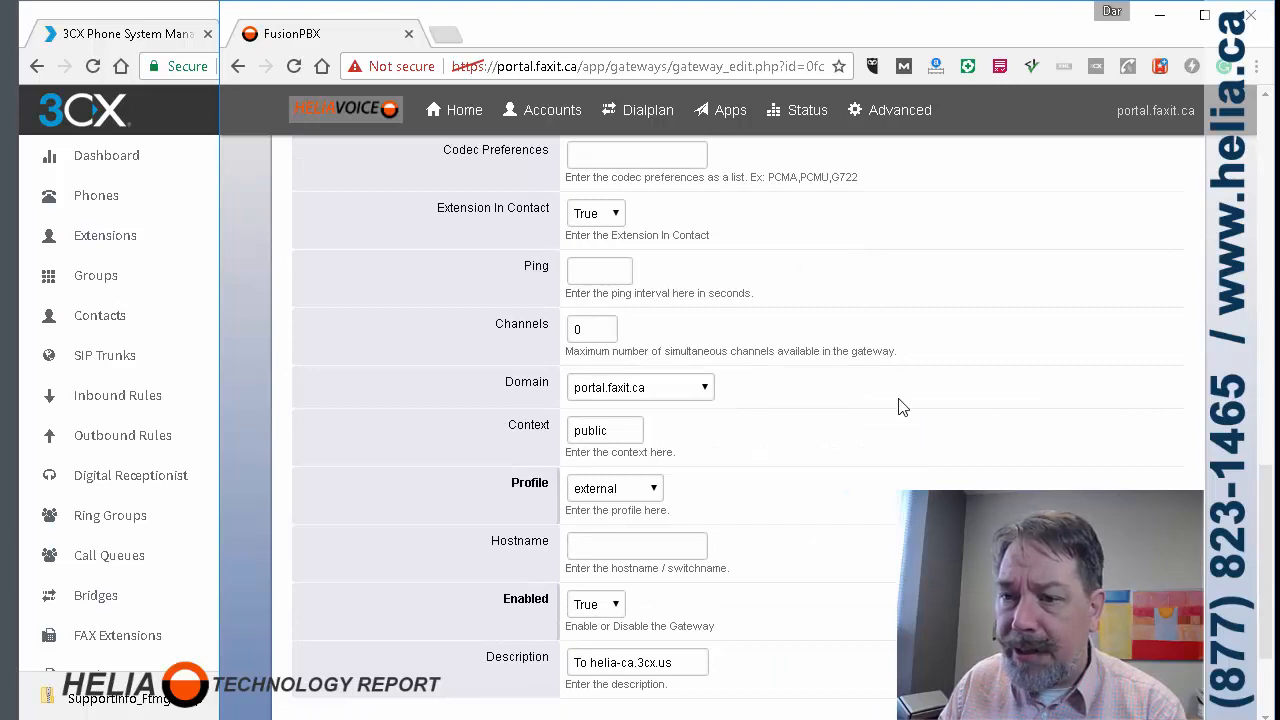
pyautogui.scroll(-3)
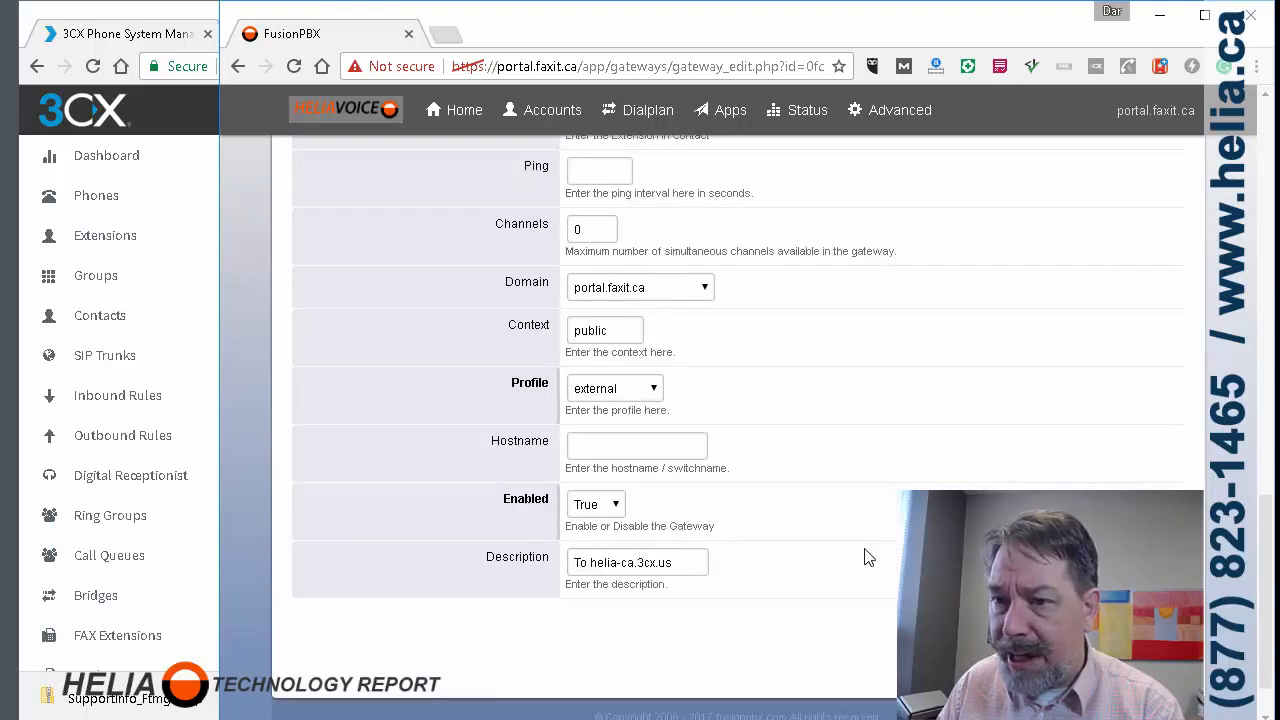
pyautogui.scroll(3)
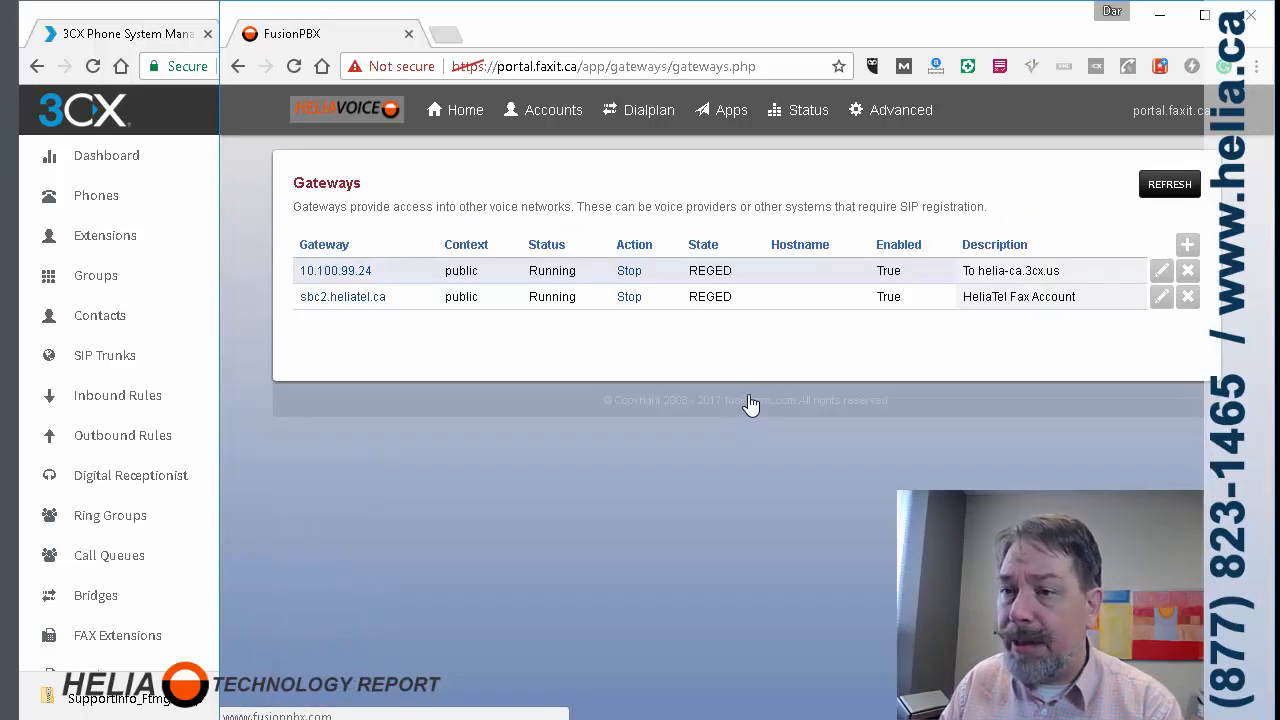
# - Save the gateway so the list shows Update Completed with 10.100.99.24 running and REGED
pyautogui.click(1168, 184)
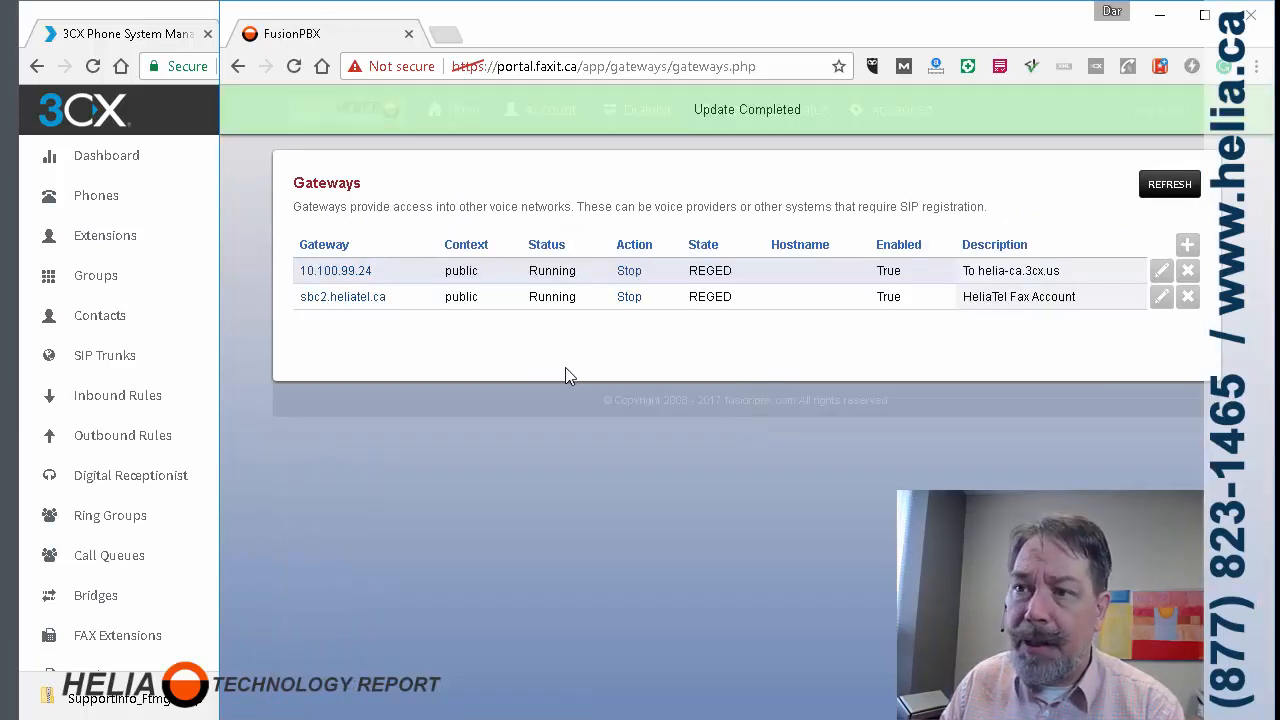